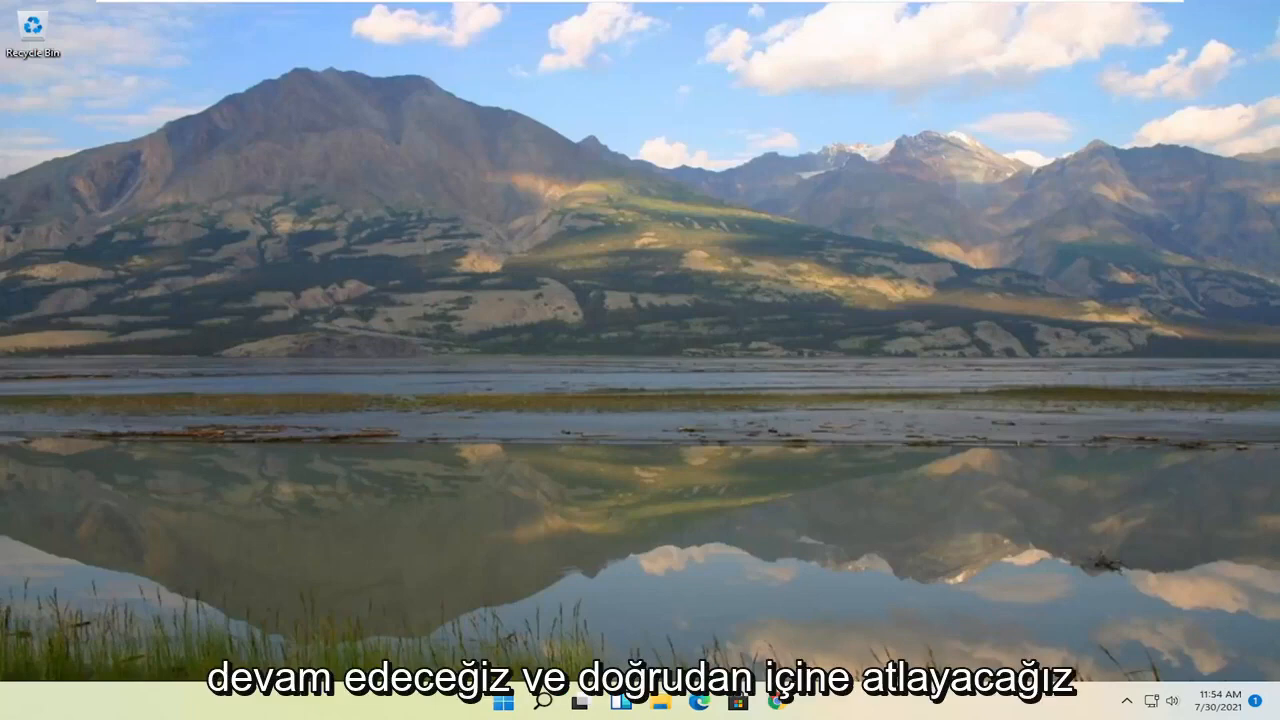
Find Registry Editor via Start search and run it as administrator, approving UAC
{"action": "left_click", "coordinate": [504, 701]}
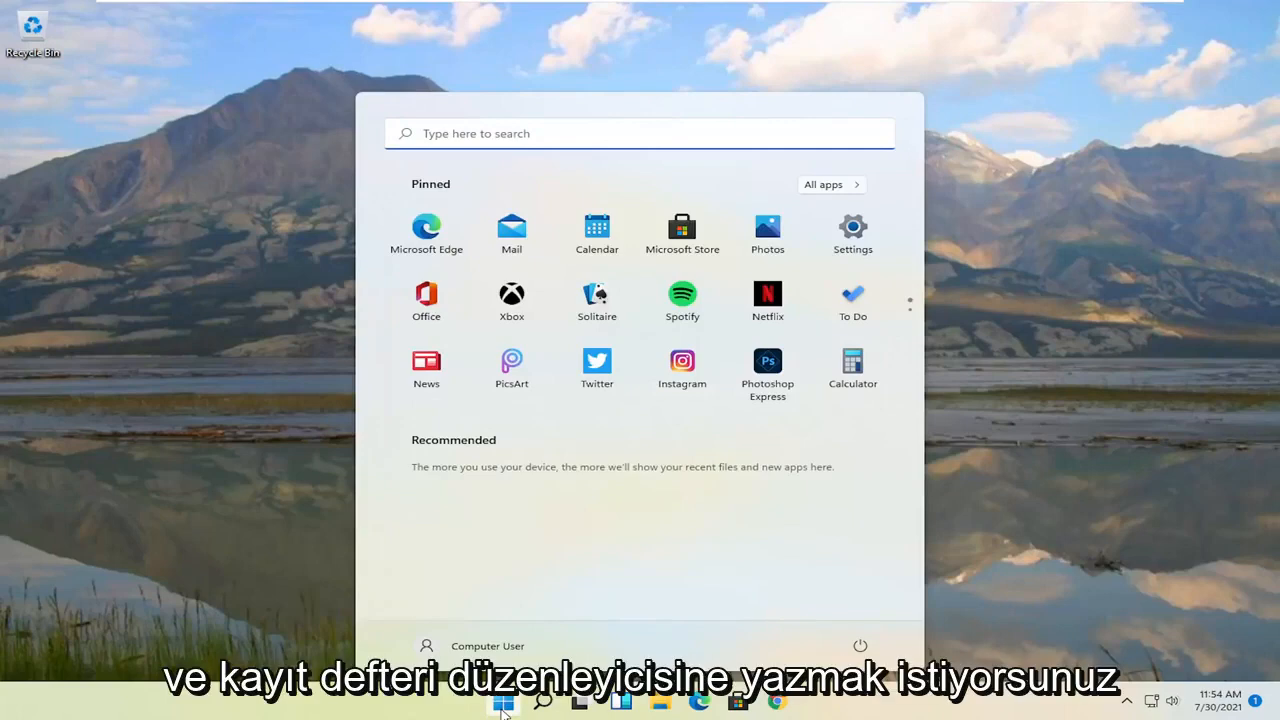
{"action": "type", "text": "registry editor"}
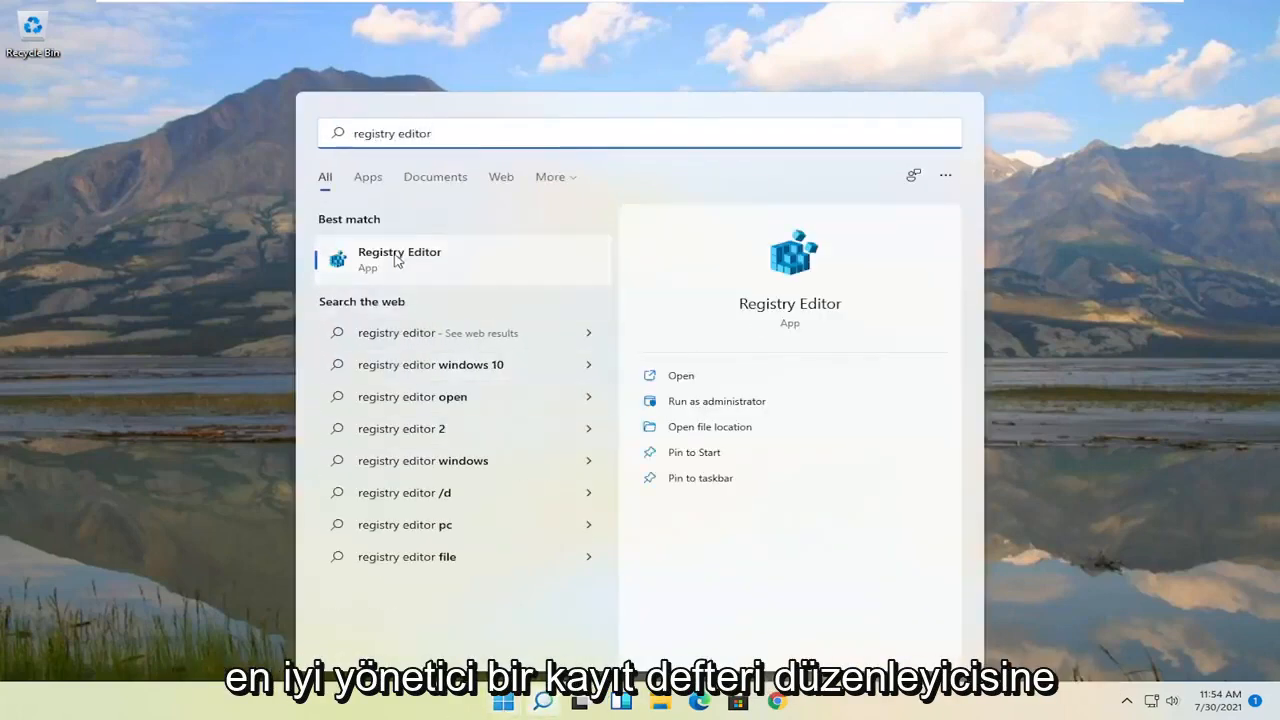
{"action": "right_click", "coordinate": [398, 258]}
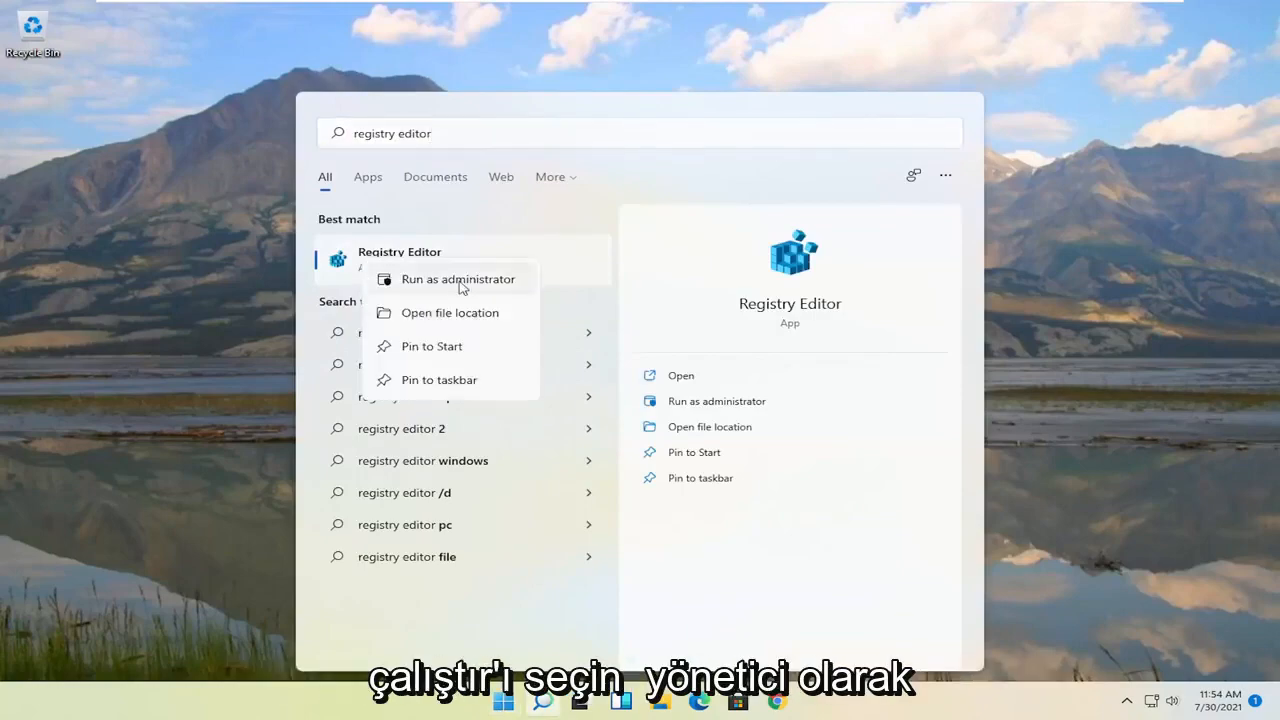
{"action": "left_click", "coordinate": [458, 279]}
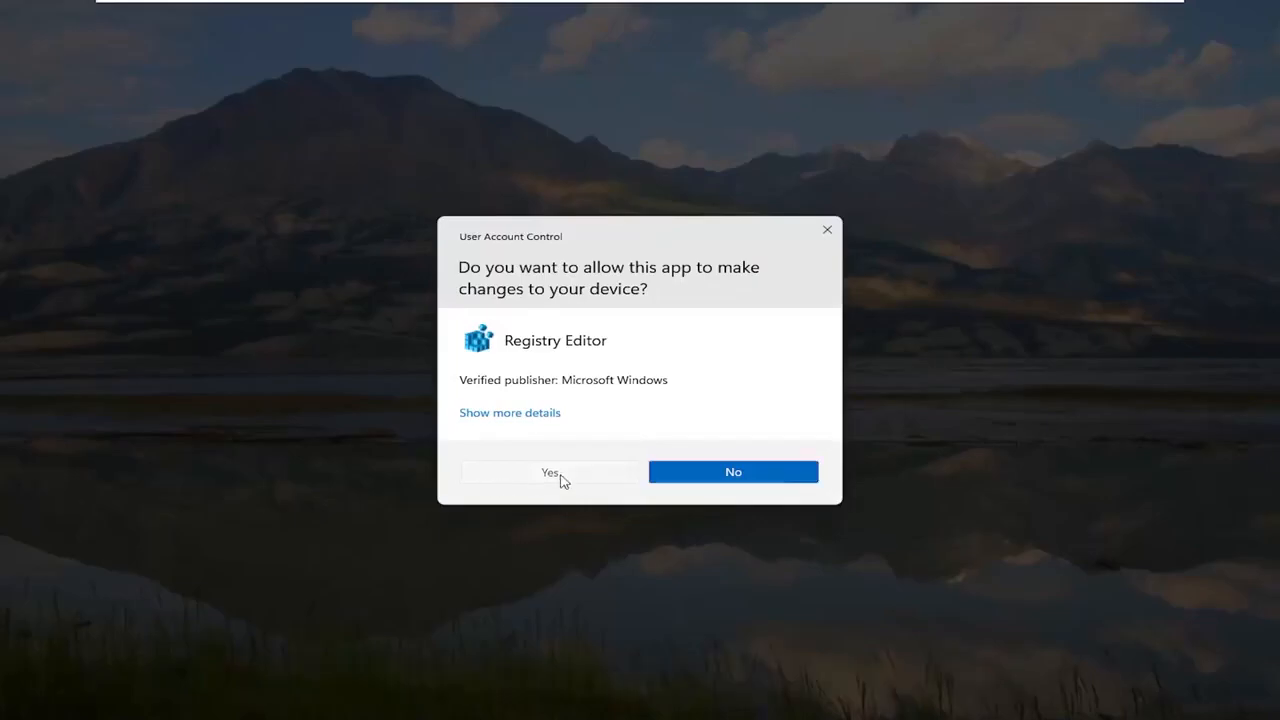
{"action": "left_click", "coordinate": [549, 471]}
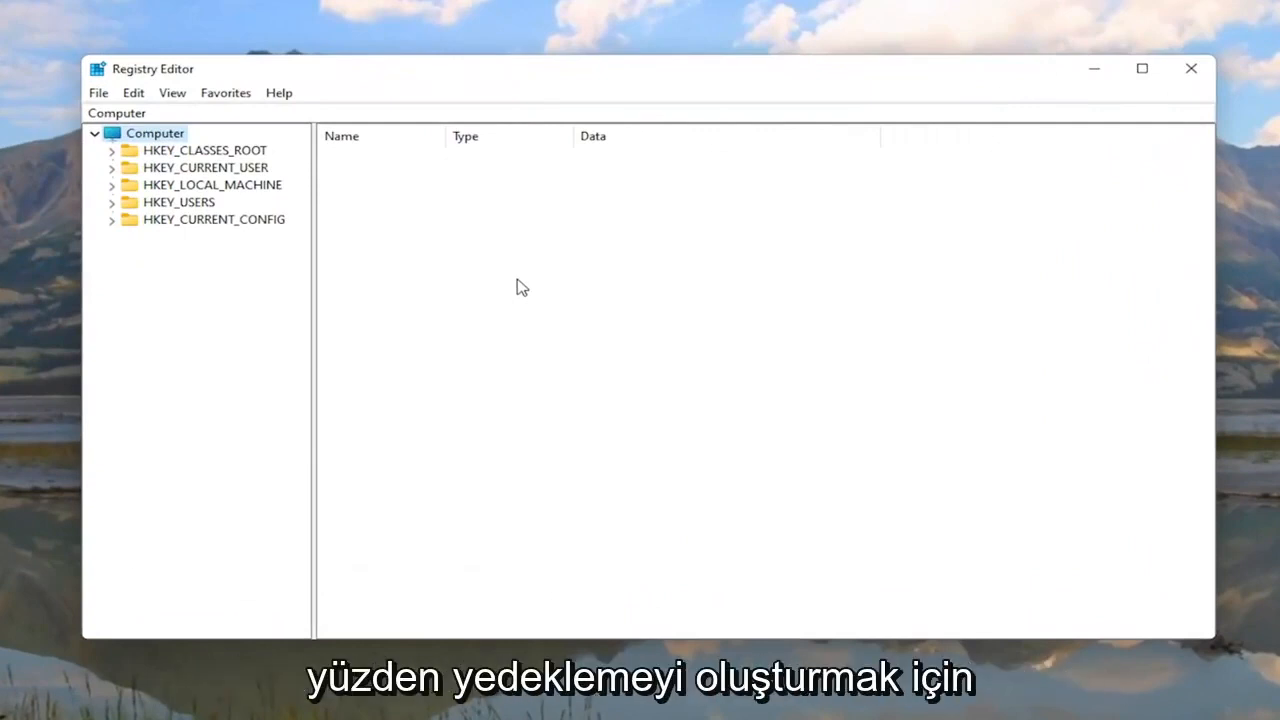
{"action": "mouse_move", "coordinate": [127, 173]}
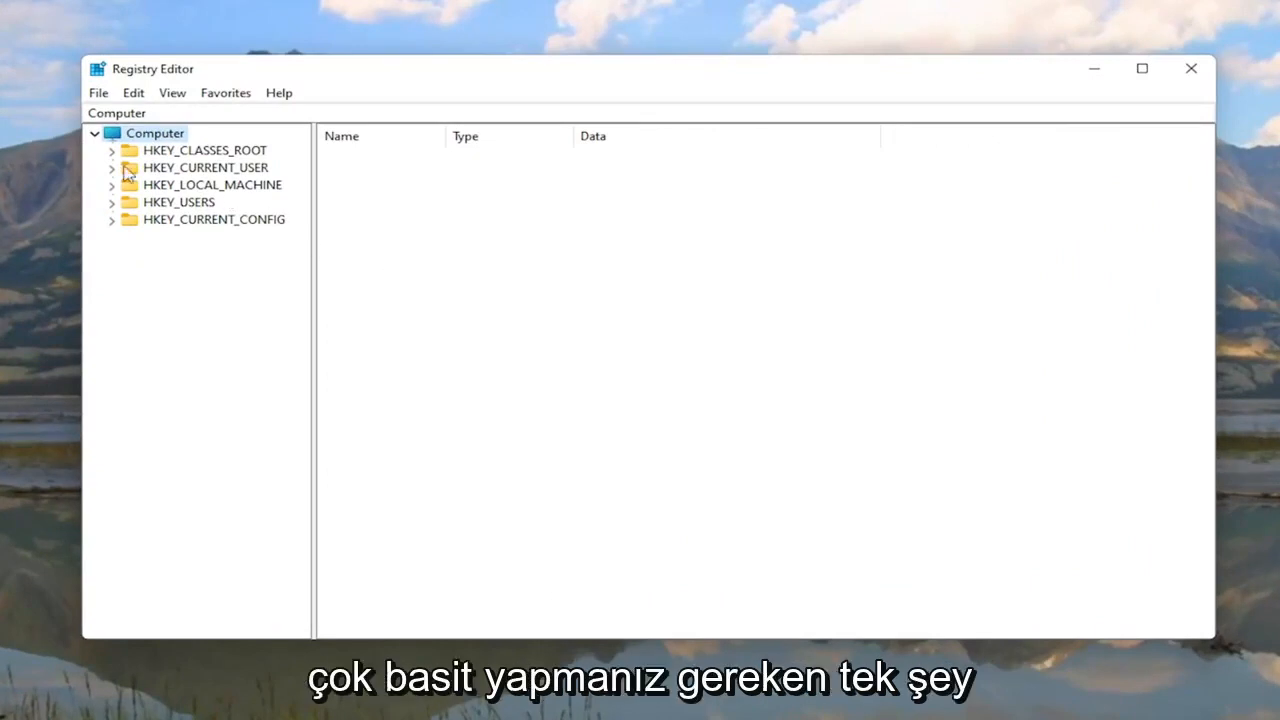
{"action": "right_click", "coordinate": [155, 133]}
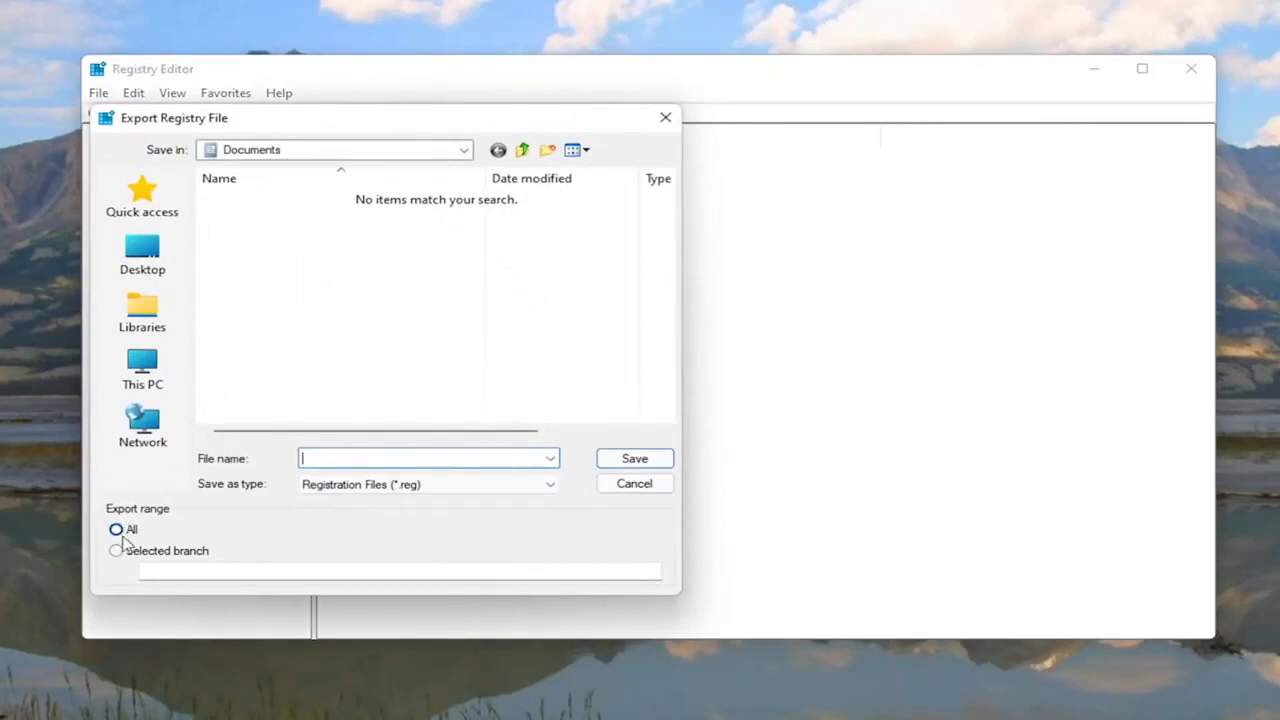
{"action": "mouse_move", "coordinate": [142, 360]}
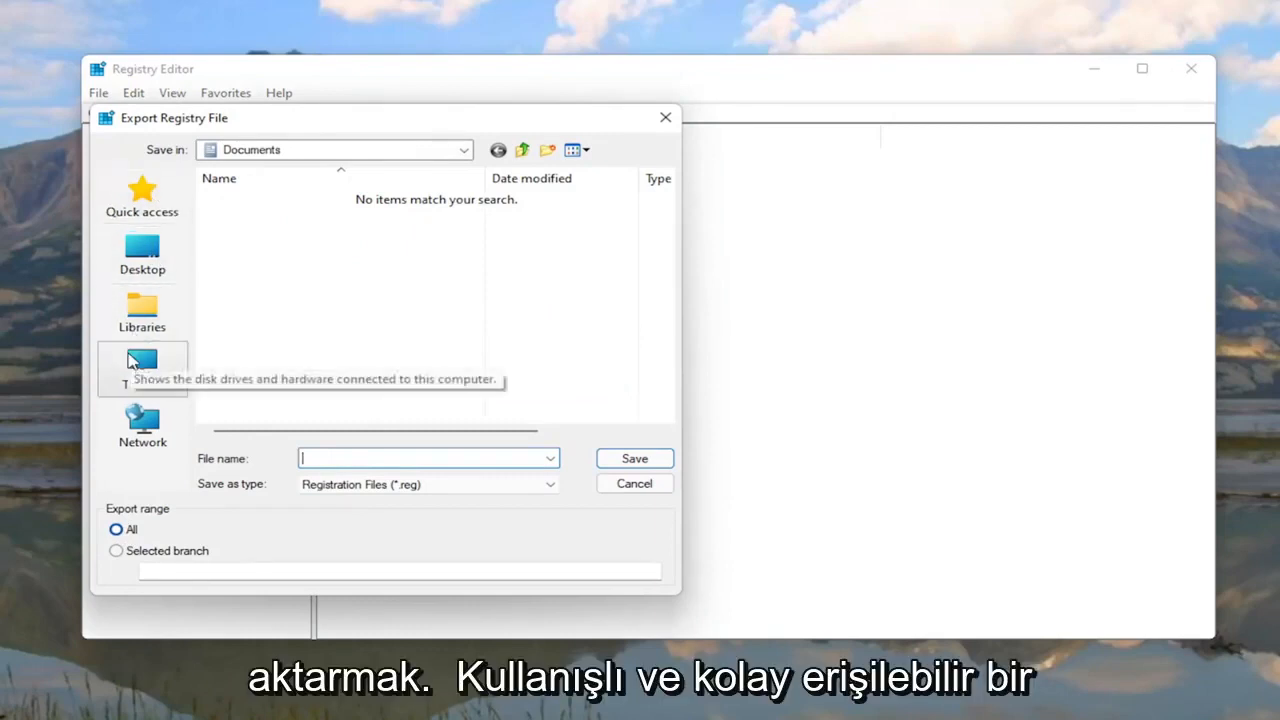
{"action": "left_click", "coordinate": [142, 250]}
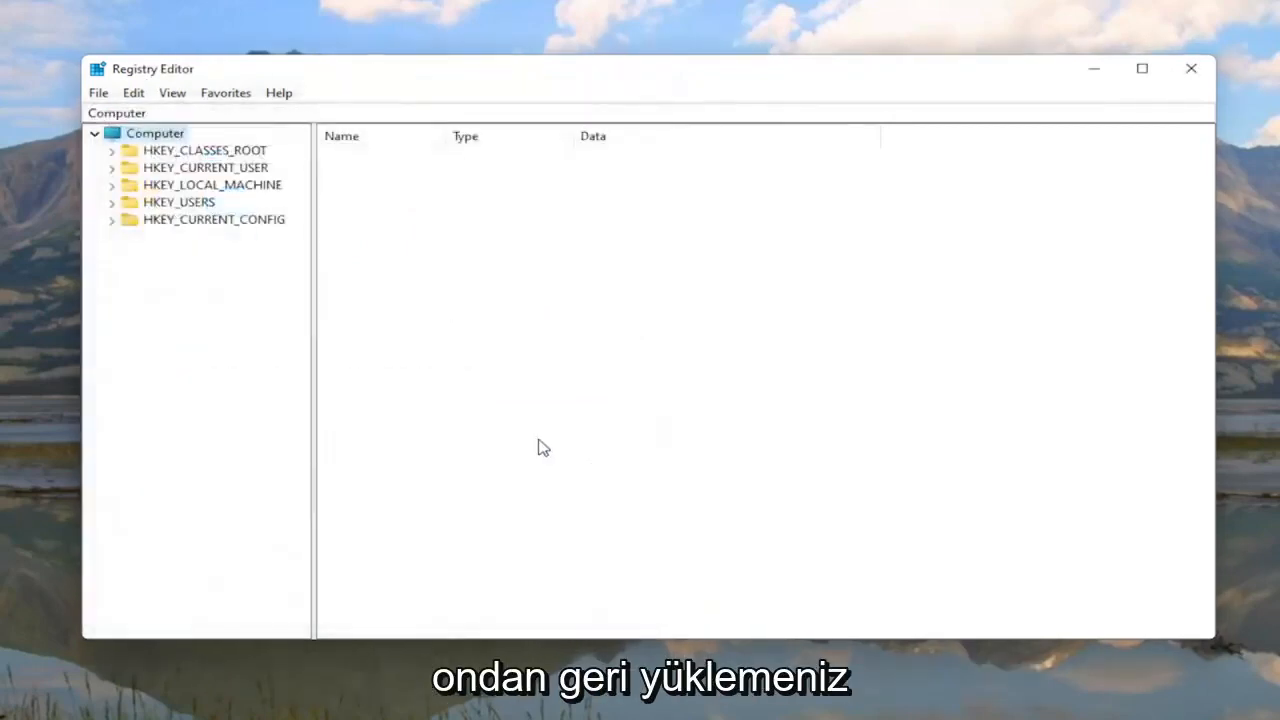
{"action": "mouse_move", "coordinate": [406, 374]}
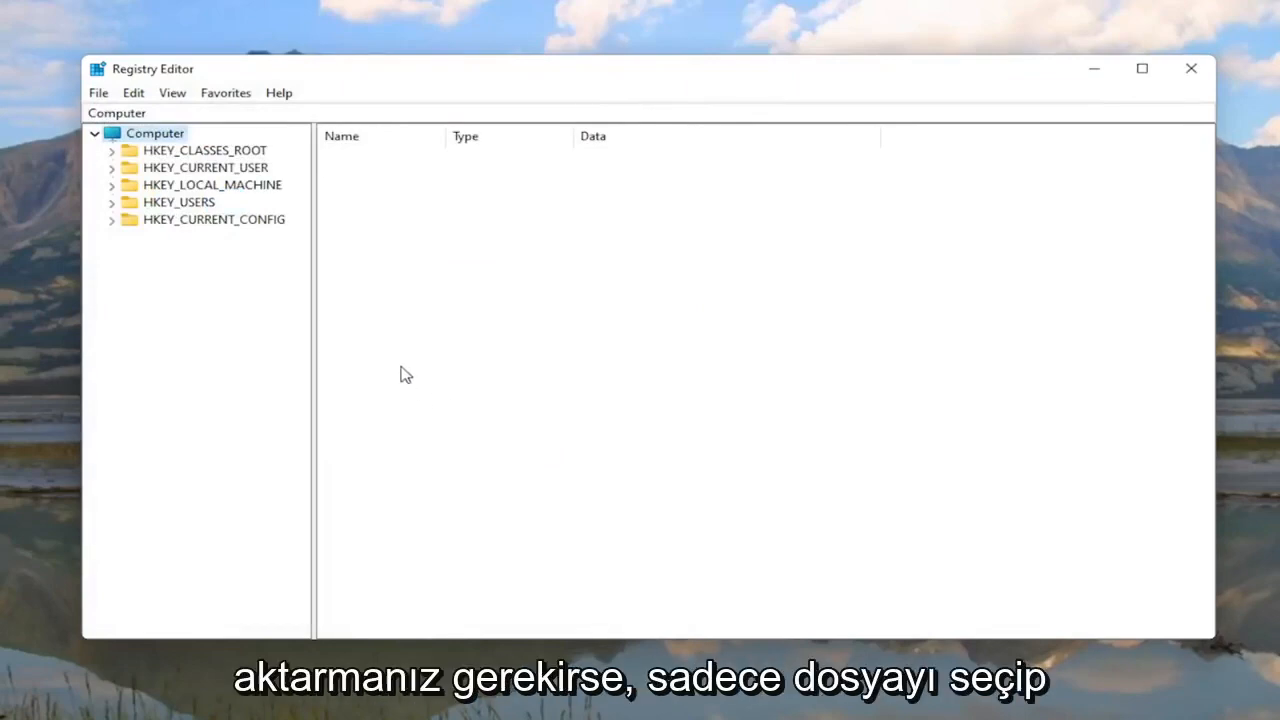
{"action": "left_click", "coordinate": [98, 92]}
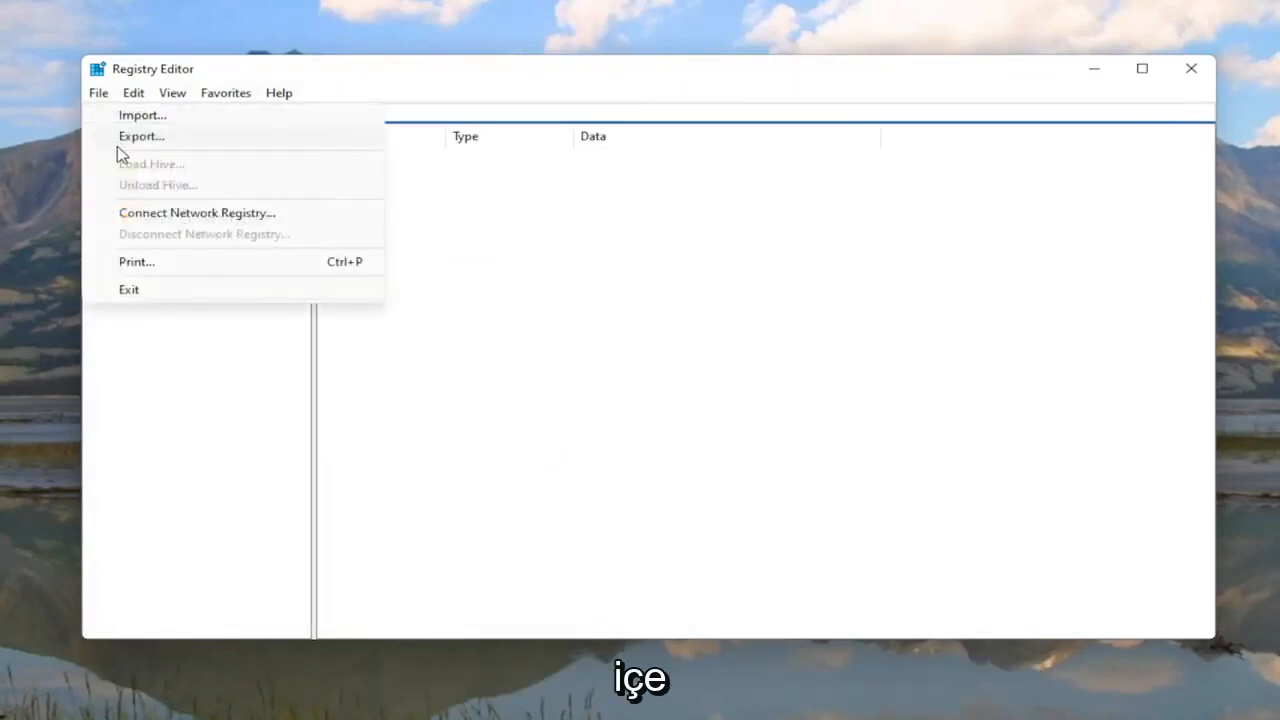
{"action": "left_click", "coordinate": [142, 114]}
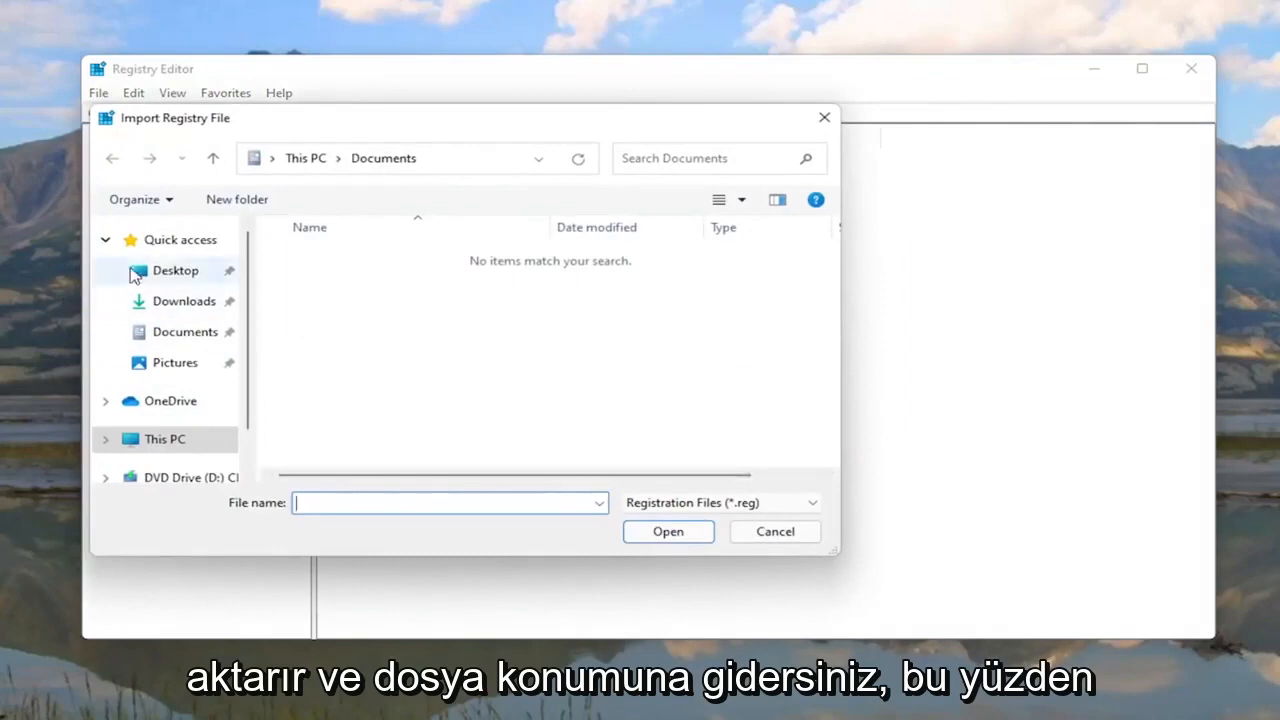
{"action": "left_click", "coordinate": [774, 531]}
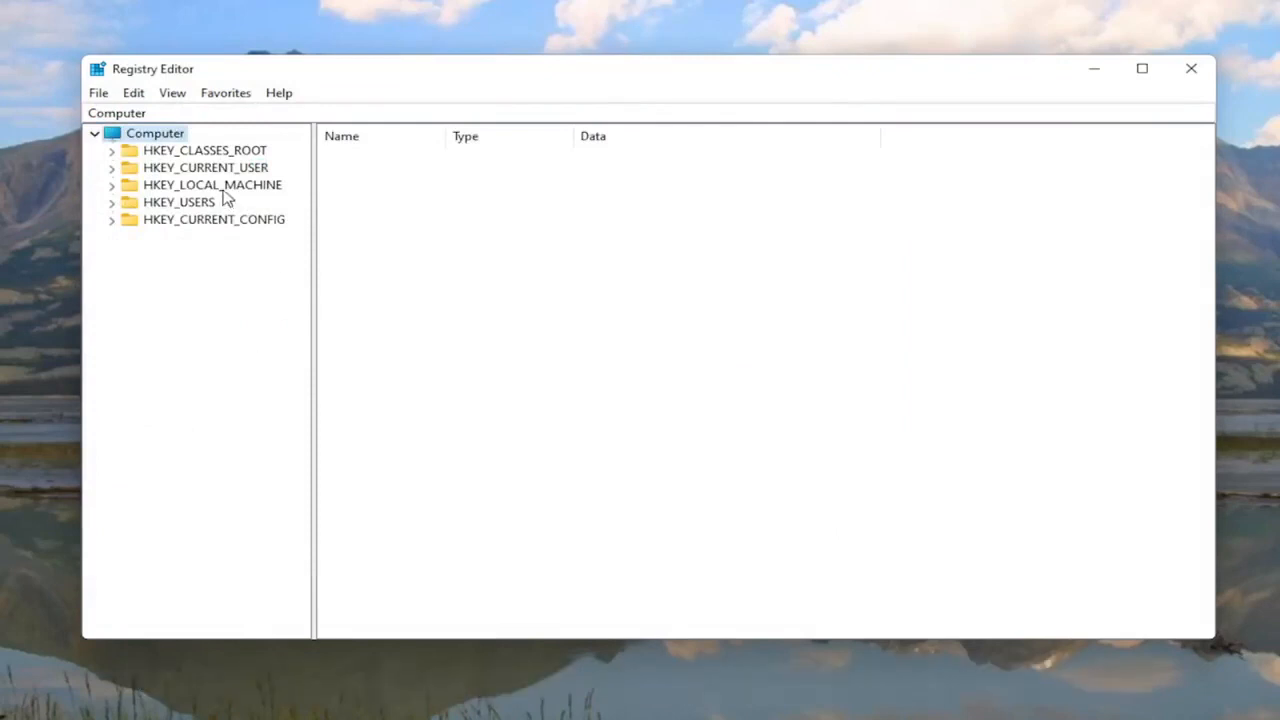
Expand HKEY_LOCAL_MACHINE down to Services and select the Ndu key
{"action": "double_click", "coordinate": [212, 184]}
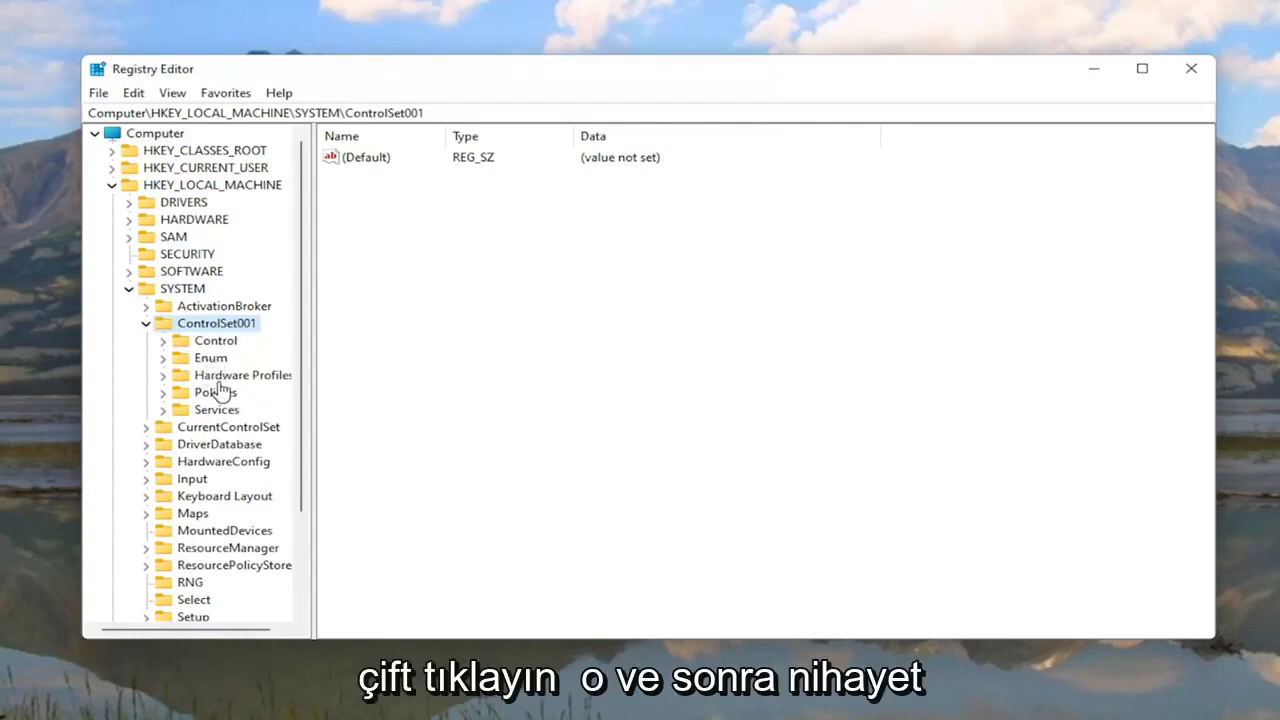
{"action": "double_click", "coordinate": [216, 409]}
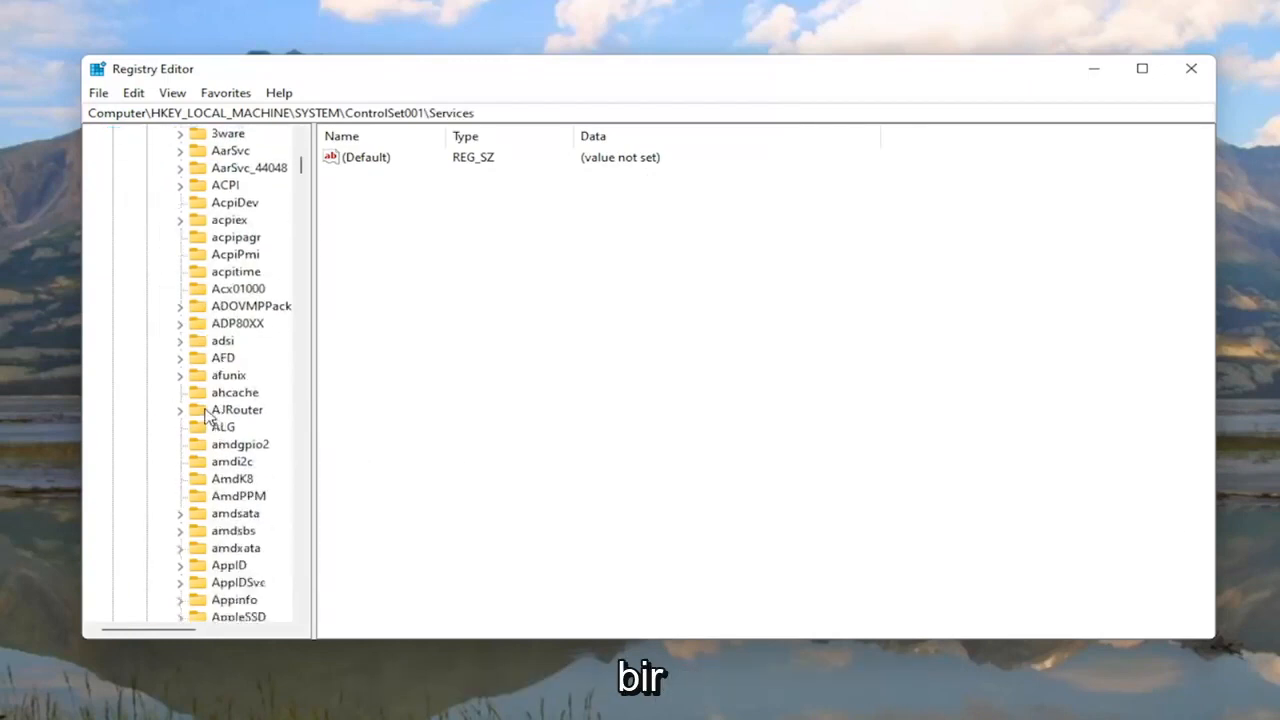
{"action": "scroll", "scroll_direction": "down", "scroll_amount": 3}
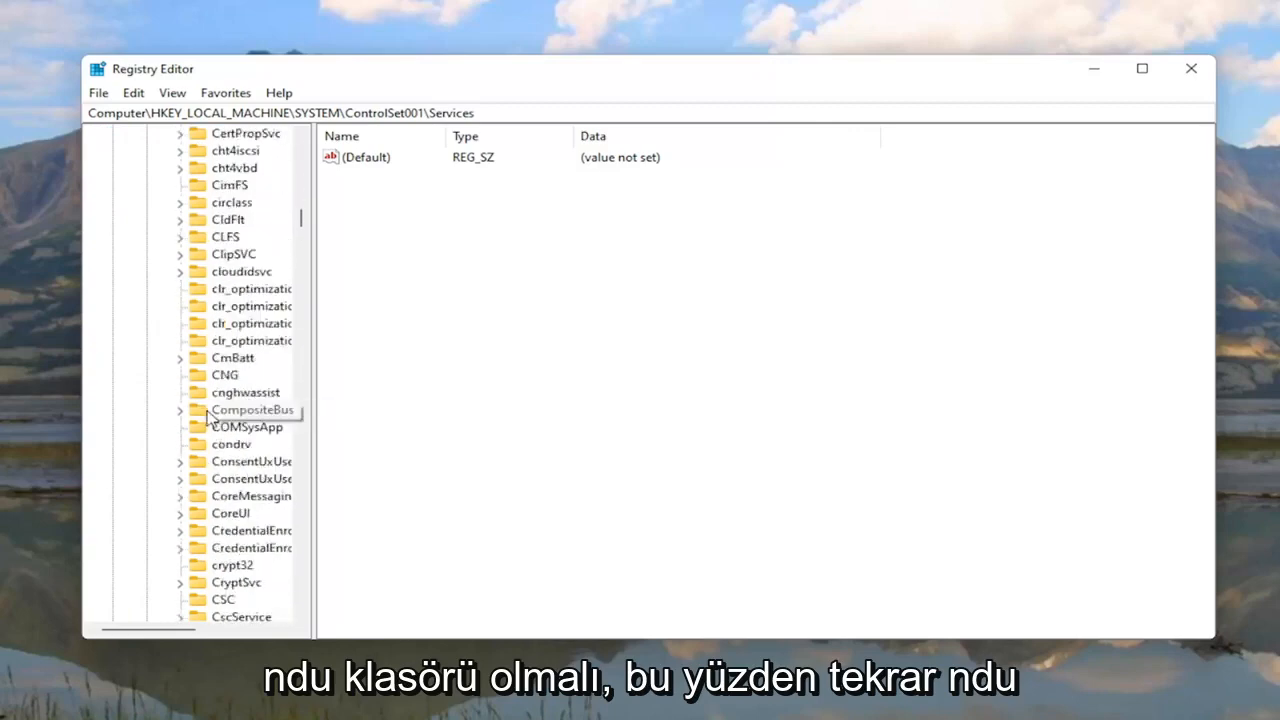
{"action": "scroll", "scroll_direction": "down", "scroll_amount": 3}
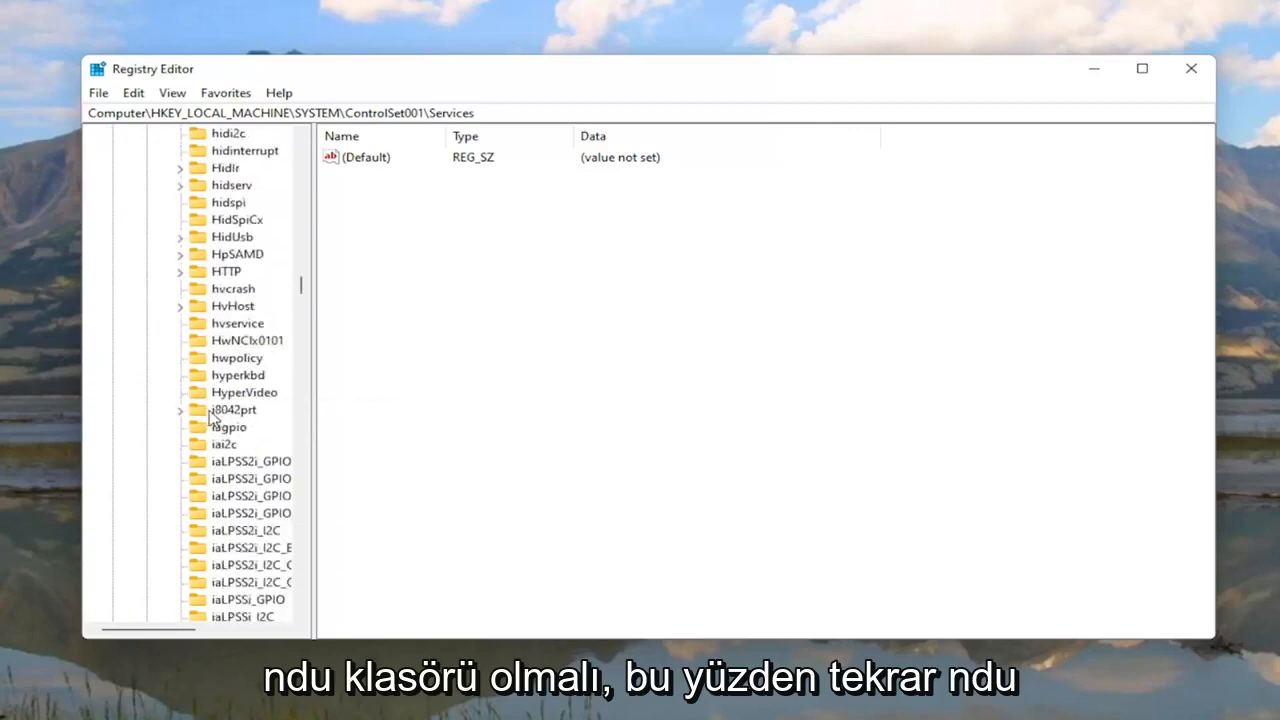
{"action": "scroll", "scroll_direction": "down", "scroll_amount": 3}
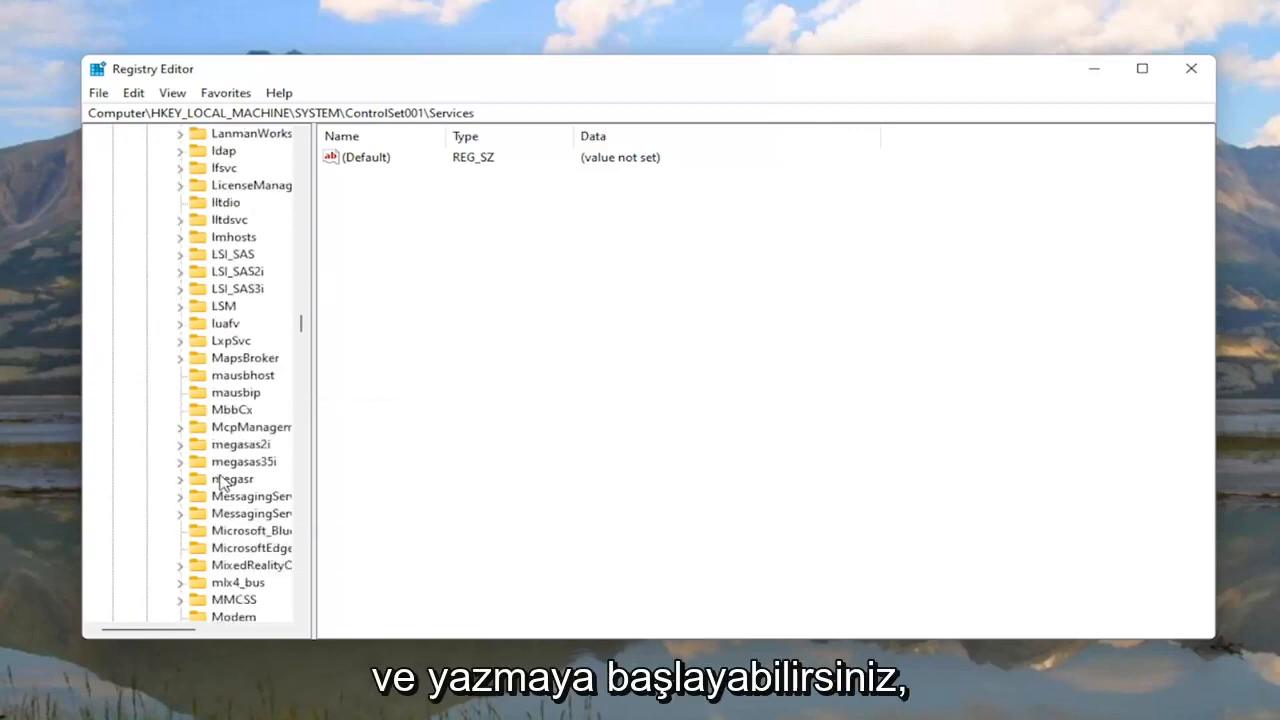
{"action": "scroll", "scroll_direction": "down", "scroll_amount": 3}
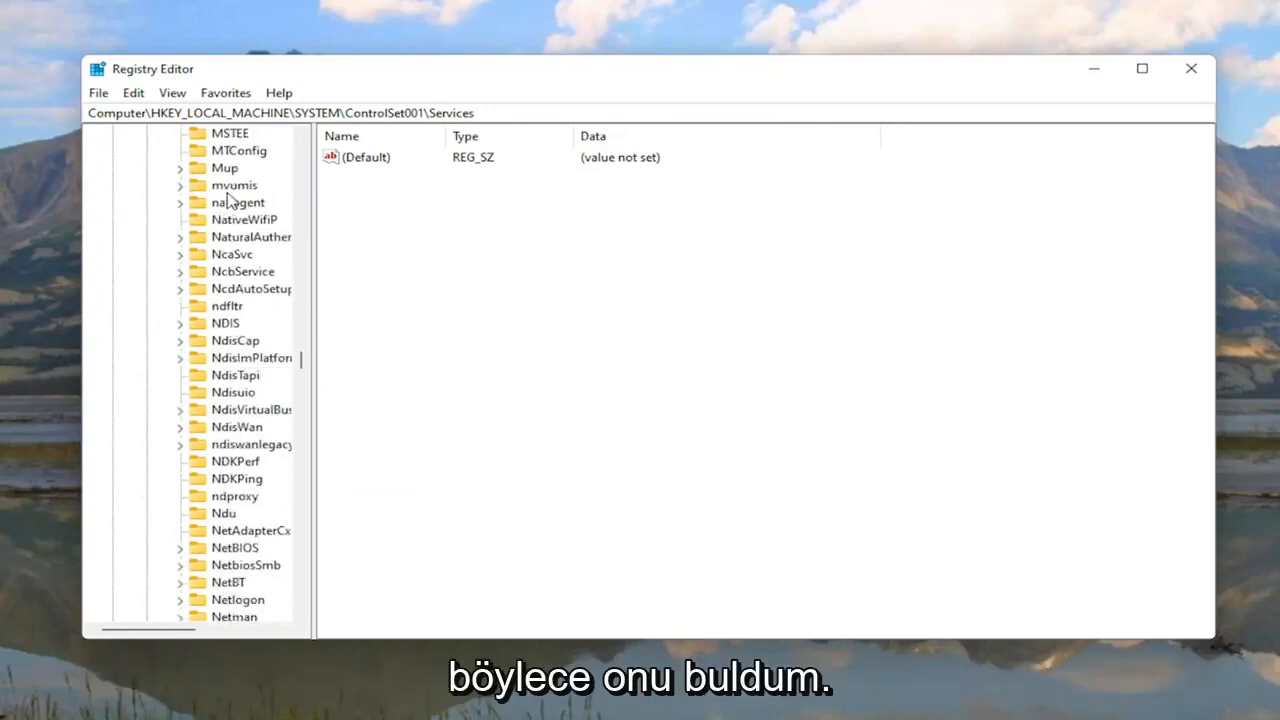
{"action": "left_click", "coordinate": [224, 513]}
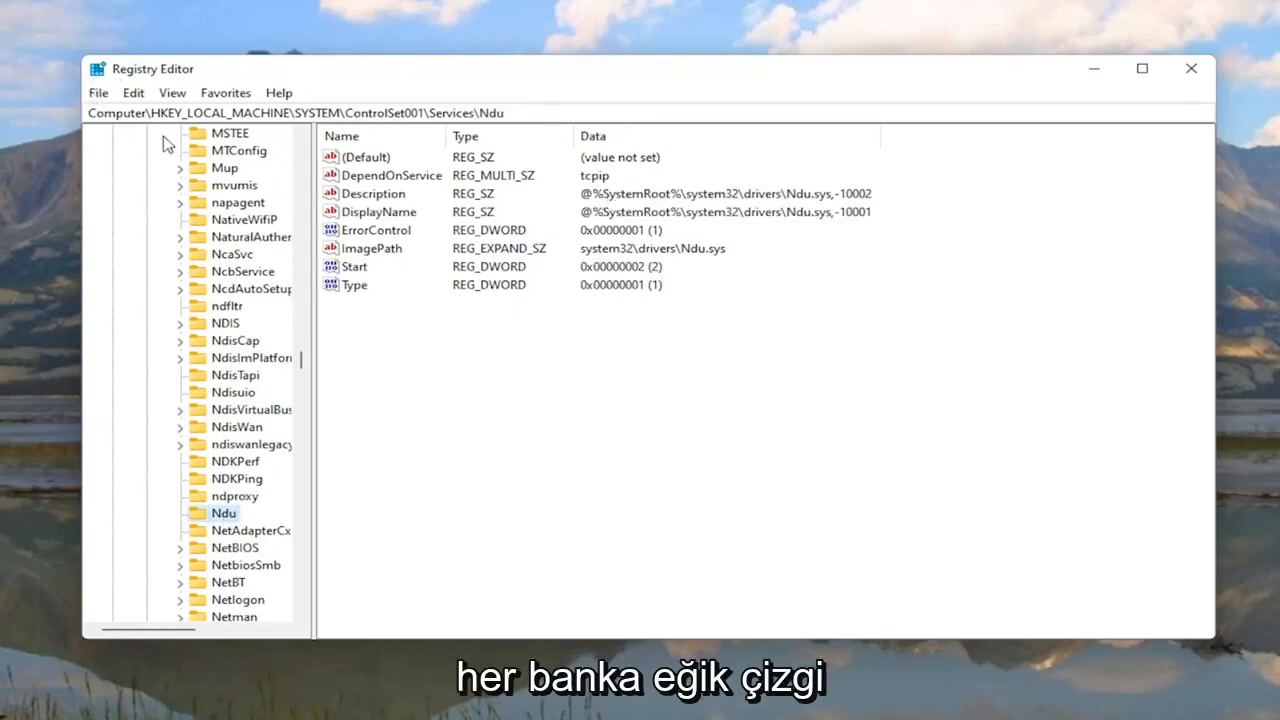
{"action": "mouse_move", "coordinate": [393, 177]}
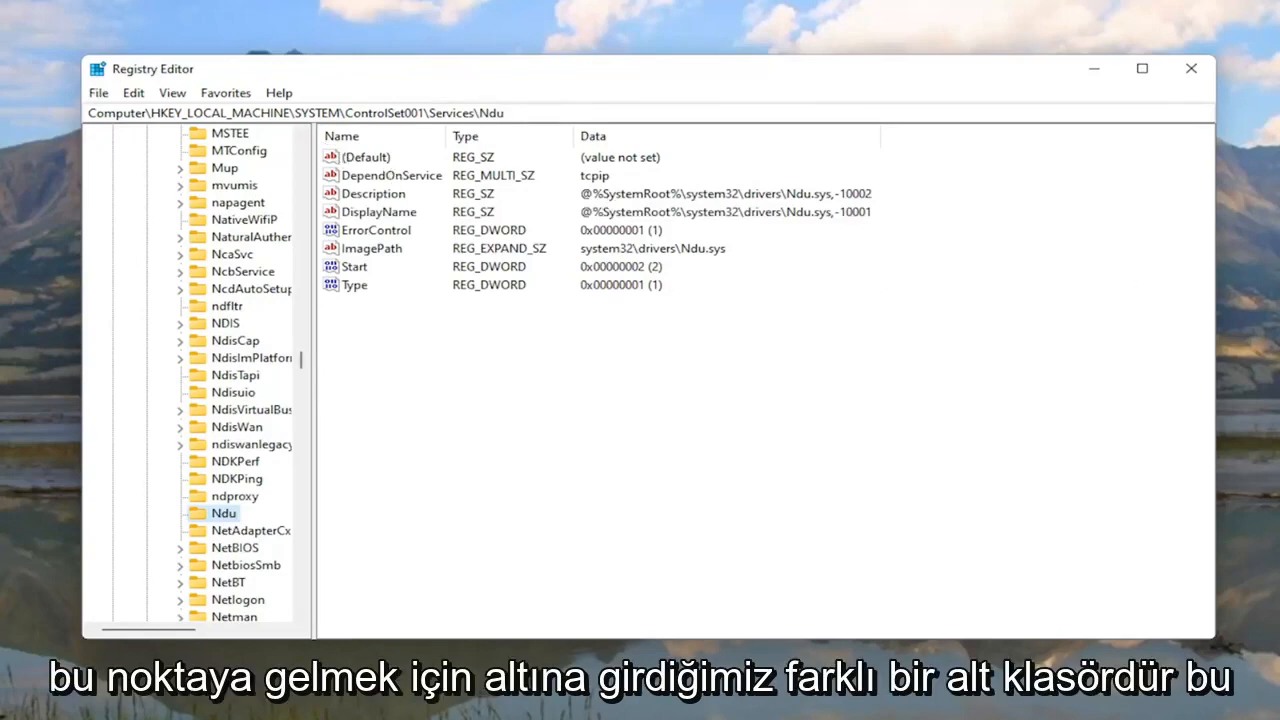
{"action": "mouse_move", "coordinate": [670, 427]}
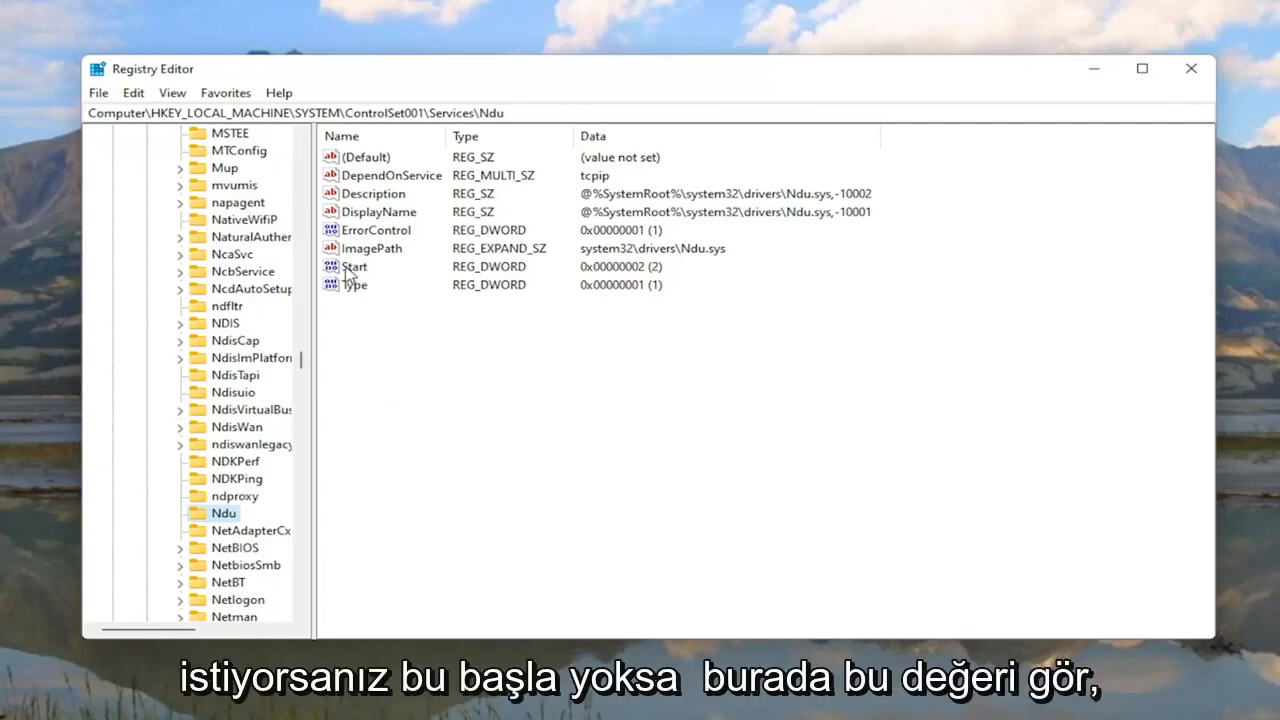
{"action": "left_click", "coordinate": [354, 266]}
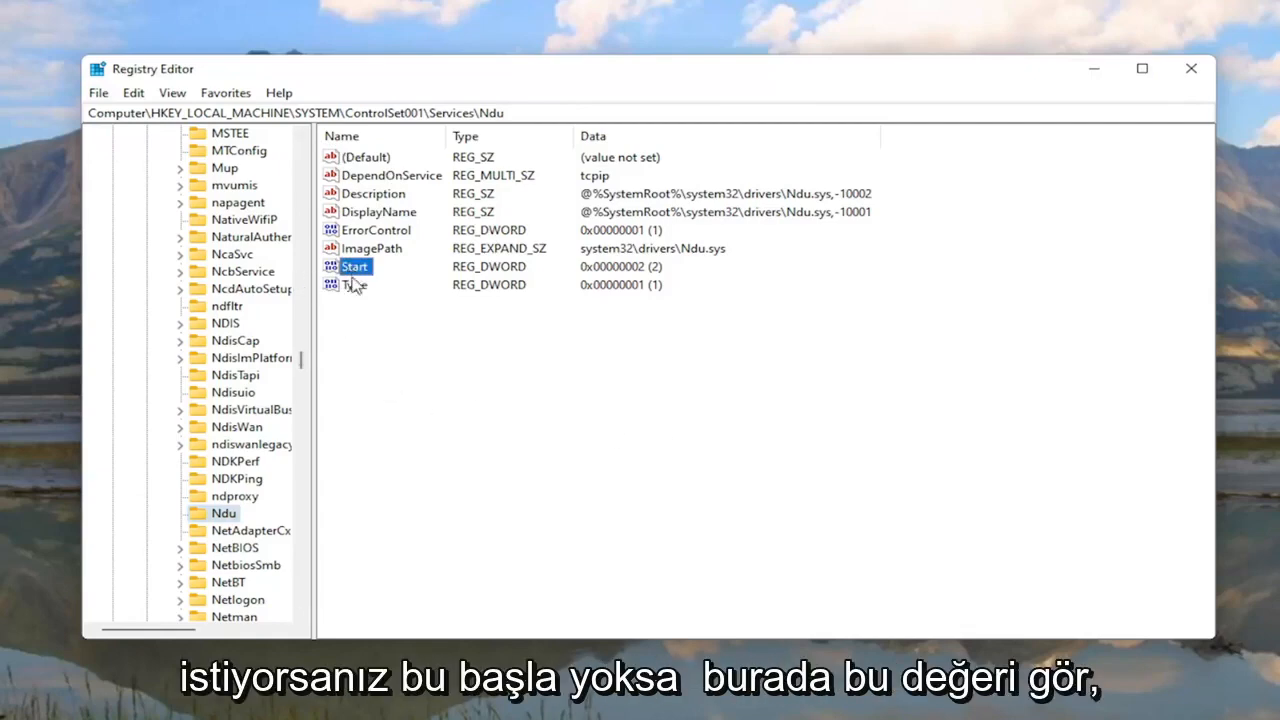
{"action": "right_click", "coordinate": [400, 355]}
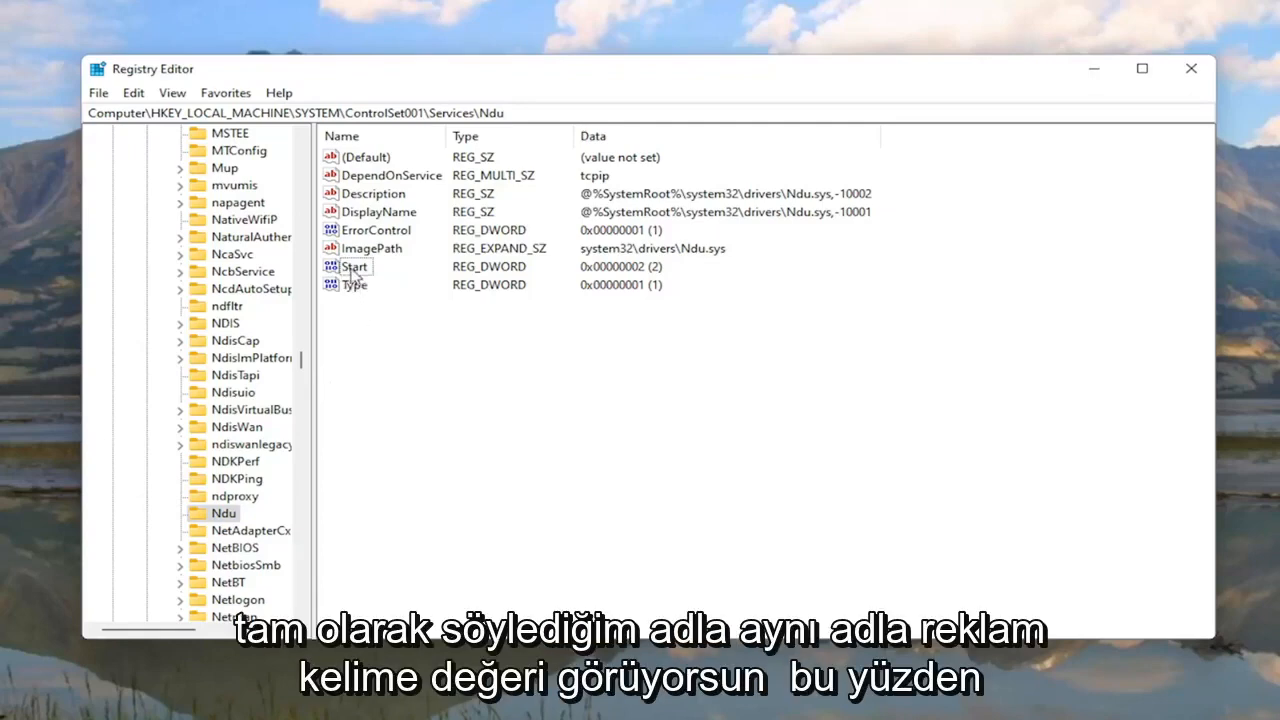
Change the Ndu Start value from 2 to 4, close Registry Editor, and search for services
{"action": "double_click", "coordinate": [355, 266]}
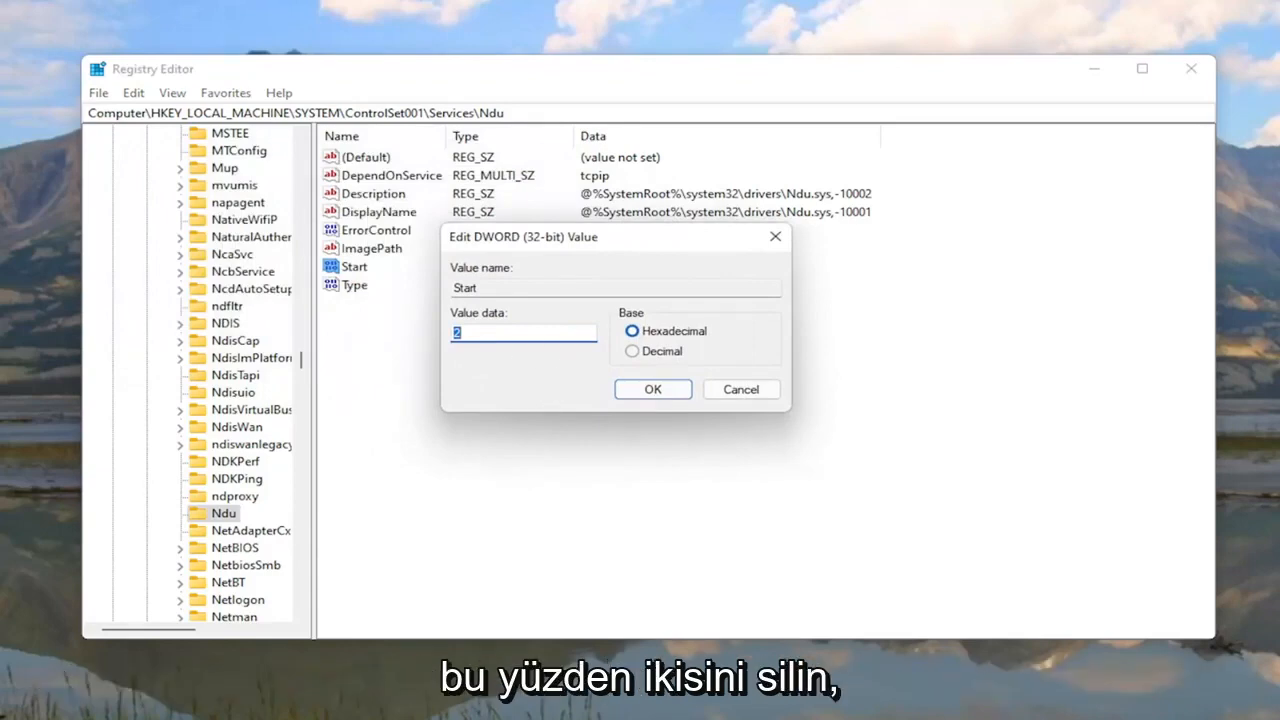
{"action": "type", "text": "4"}
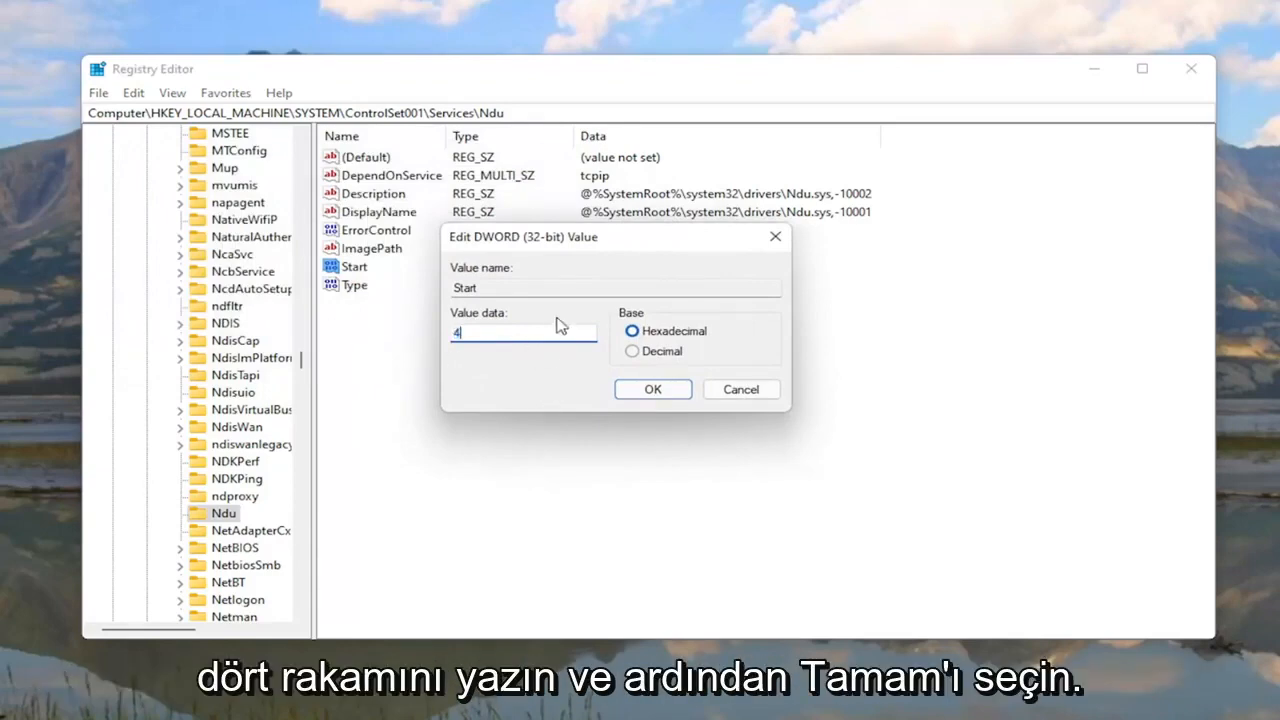
{"action": "left_click", "coordinate": [652, 389]}
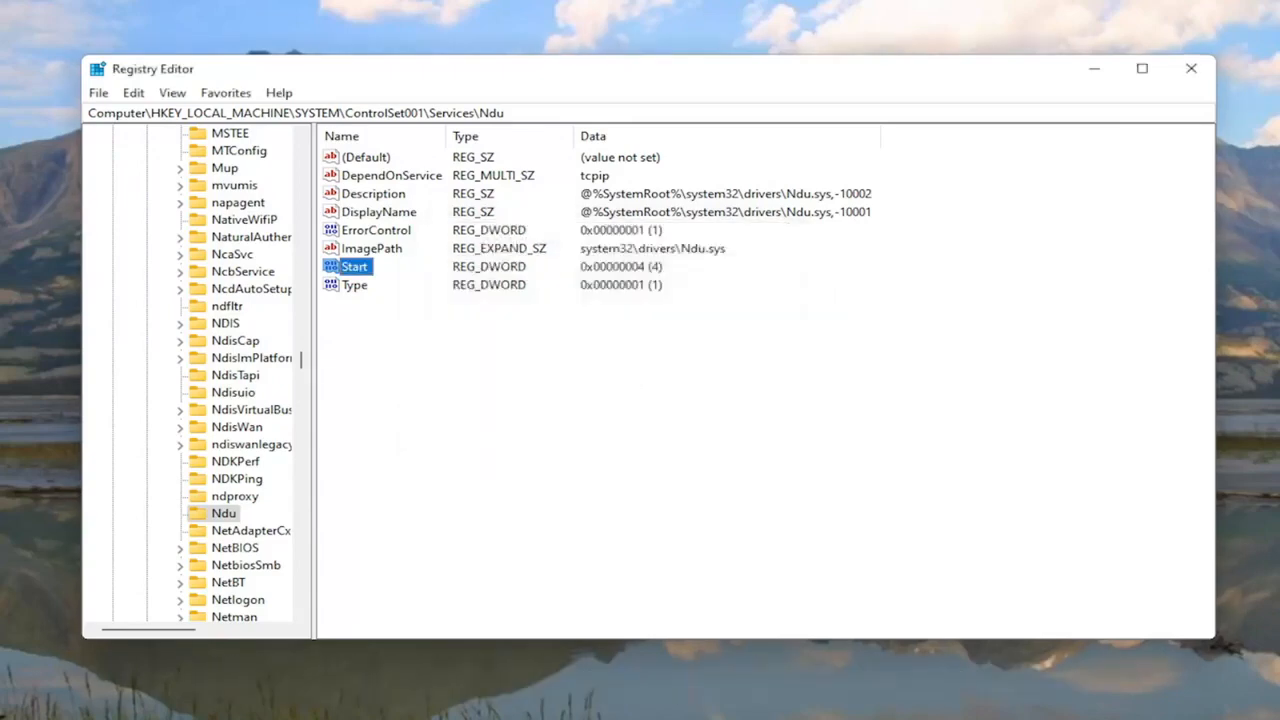
{"action": "mouse_move", "coordinate": [332, 382]}
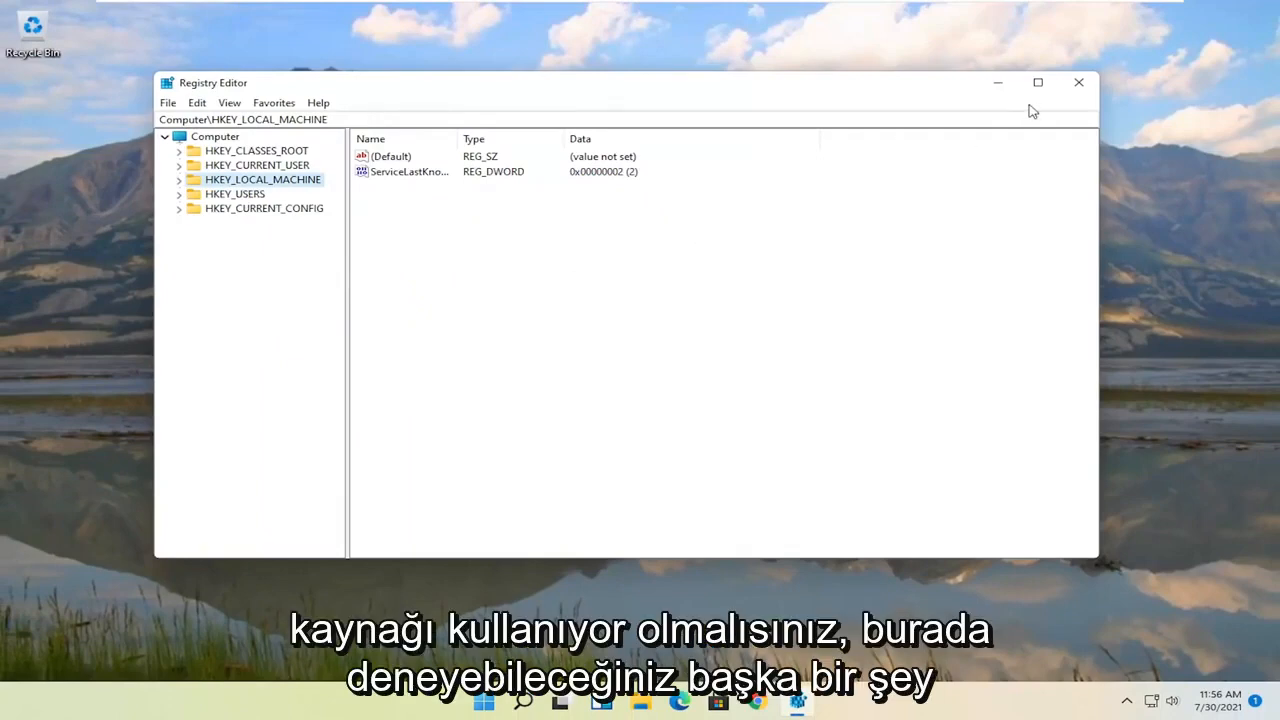
{"action": "left_click", "coordinate": [543, 700]}
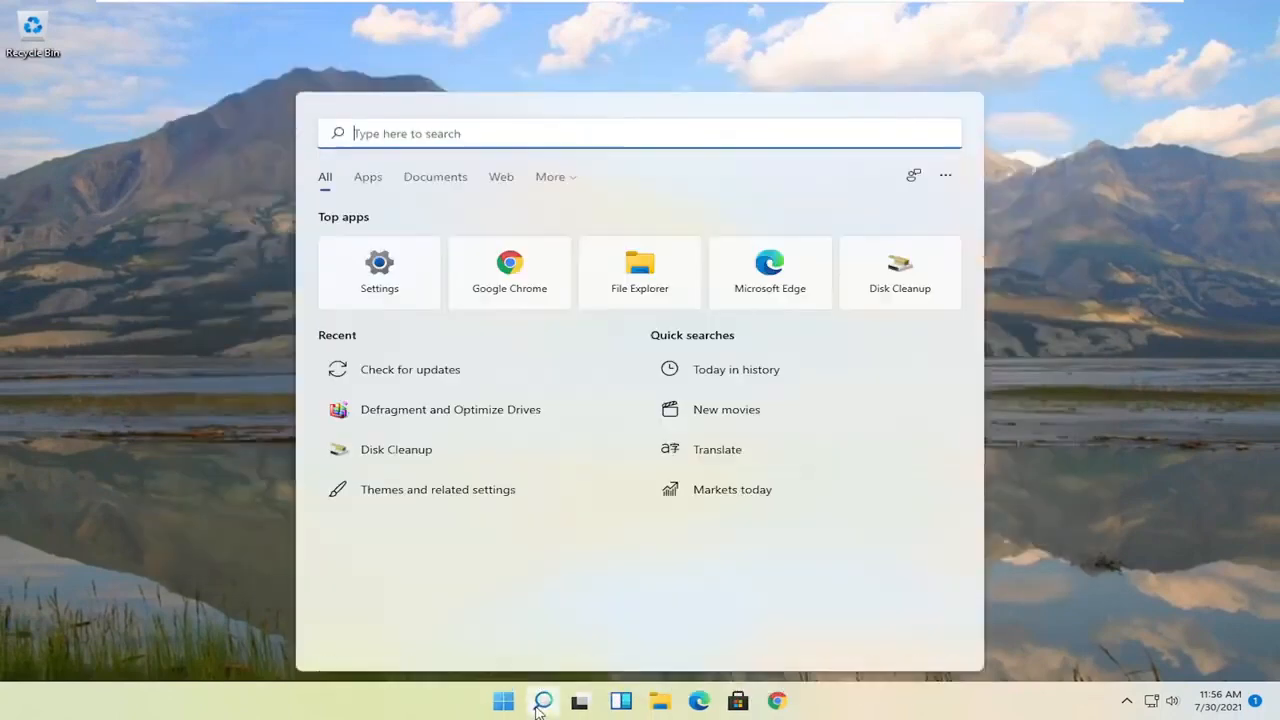
{"action": "type", "text": "services"}
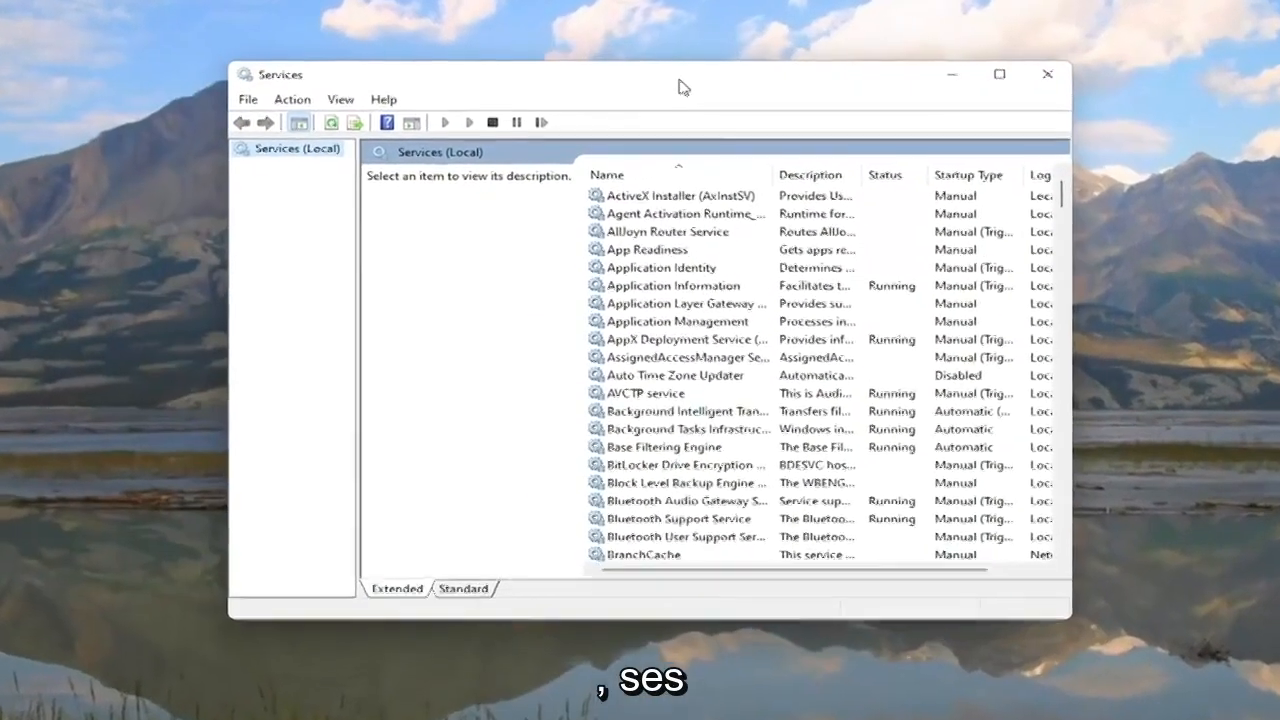
Scroll the Services list down to SysMain
{"action": "scroll", "scroll_direction": "down", "scroll_amount": 3}
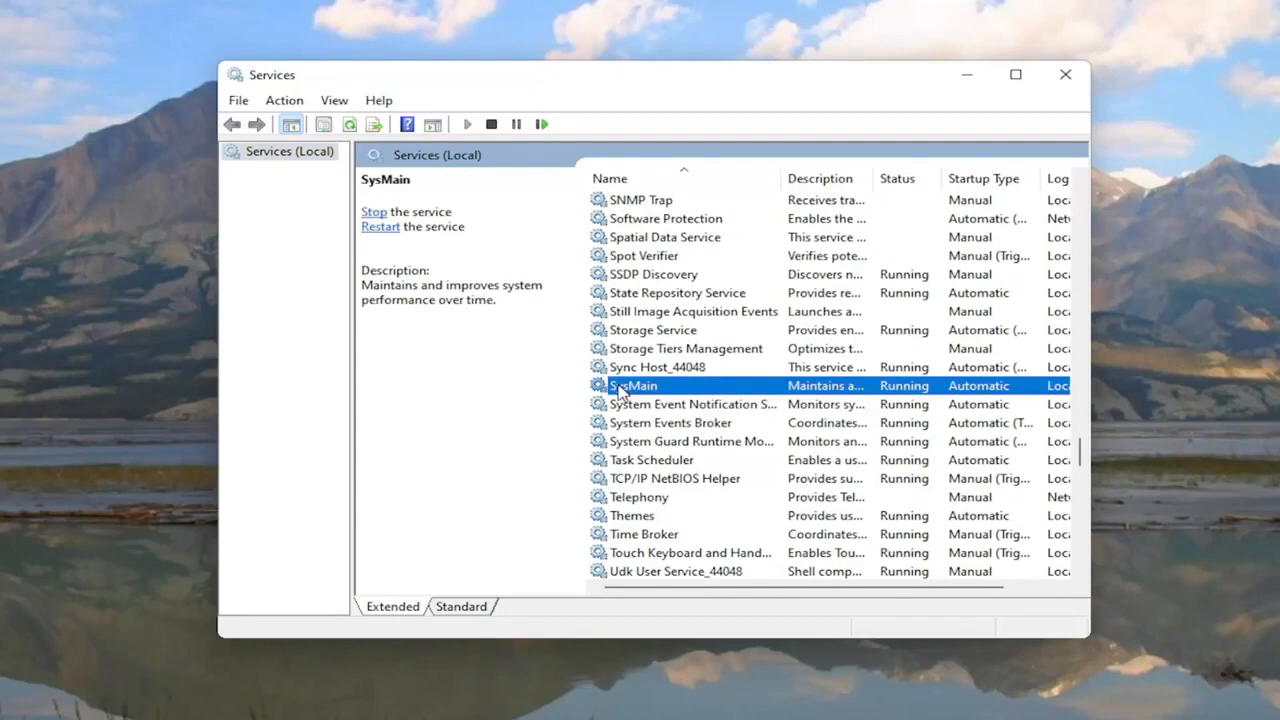
In SysMain's properties, set startup type to Disabled and stop the service
{"action": "double_click", "coordinate": [633, 385]}
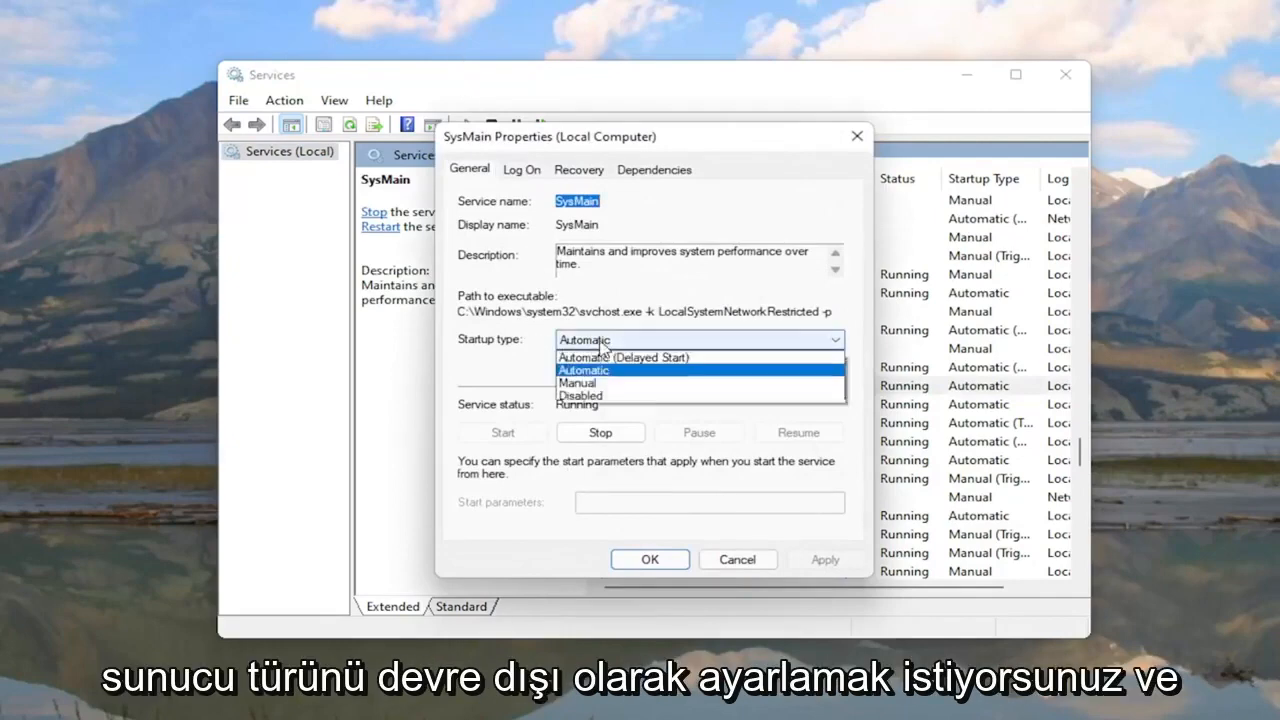
{"action": "left_click", "coordinate": [581, 395]}
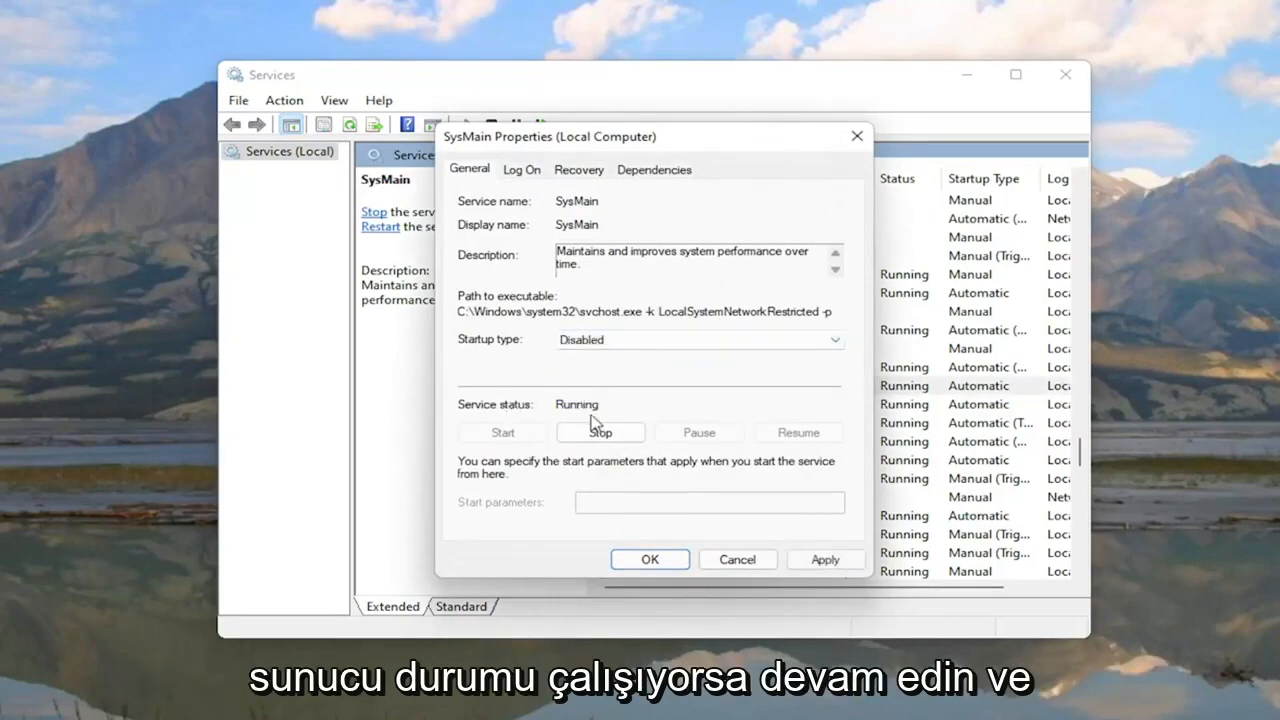
{"action": "left_click", "coordinate": [600, 432]}
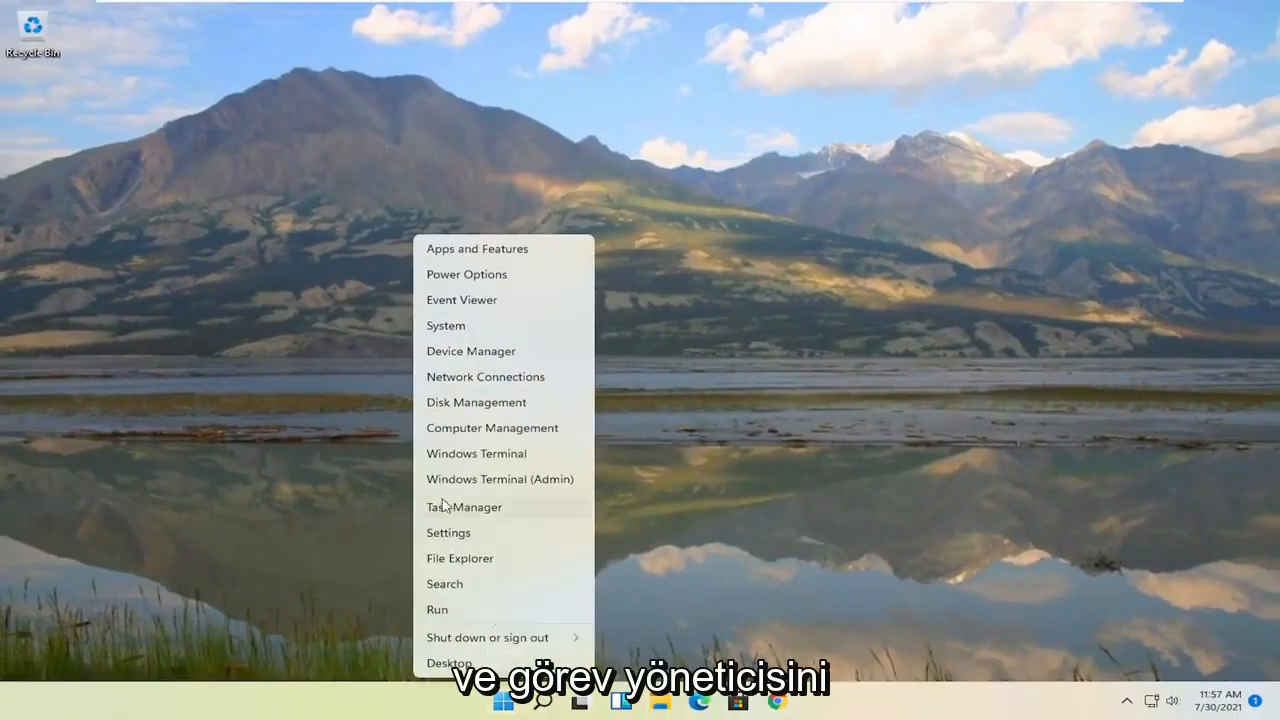
Launch Task Manager and go to its Startup apps list
{"action": "left_click", "coordinate": [464, 506]}
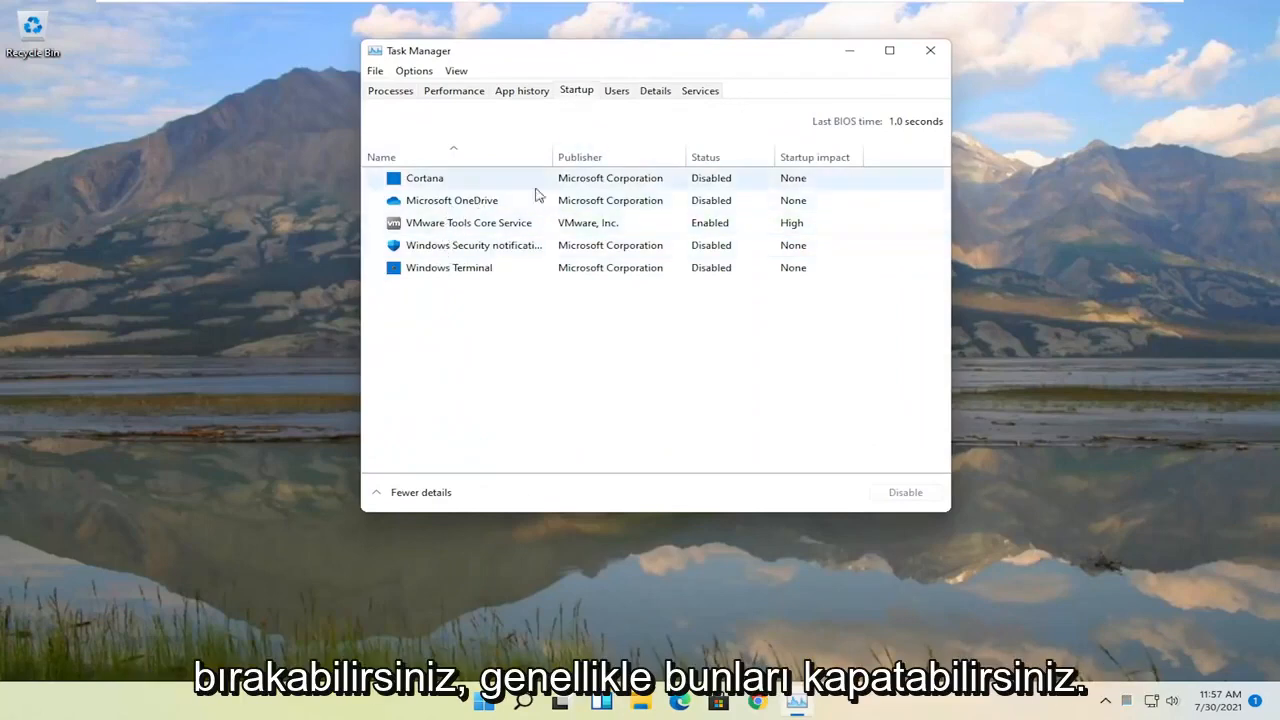
{"action": "left_click", "coordinate": [451, 200]}
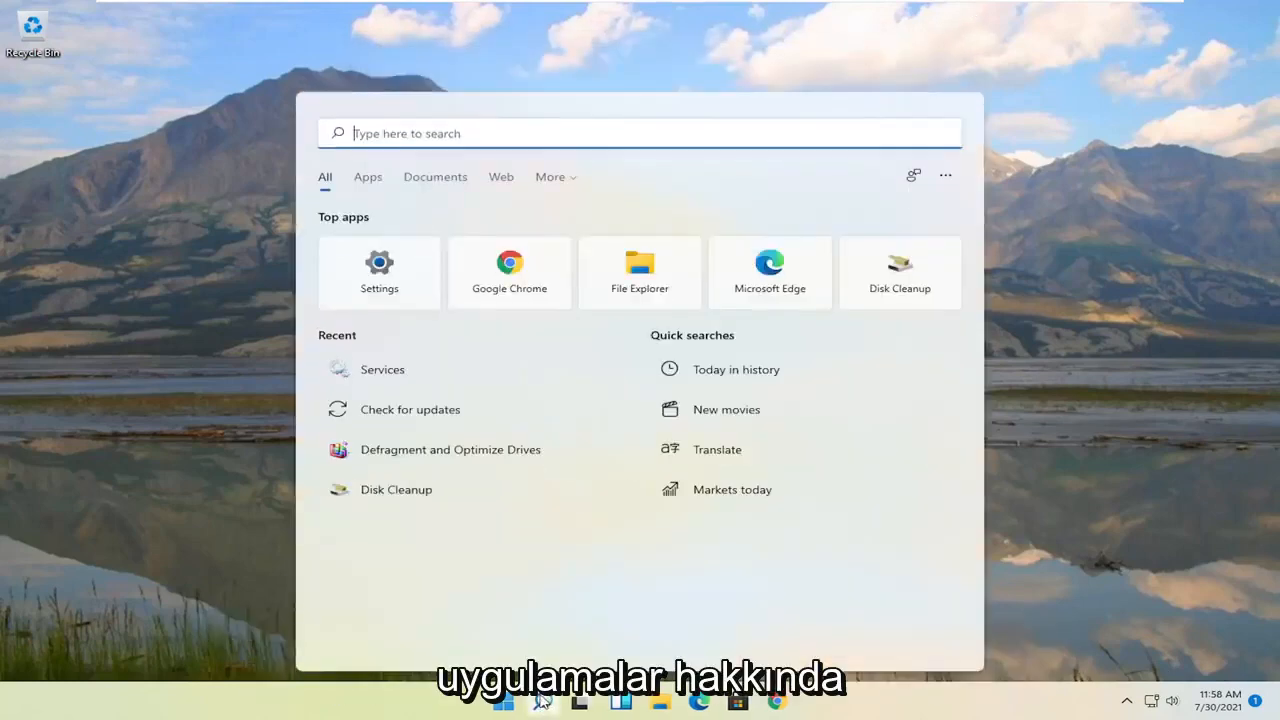
{"action": "type", "text": "apps and features"}
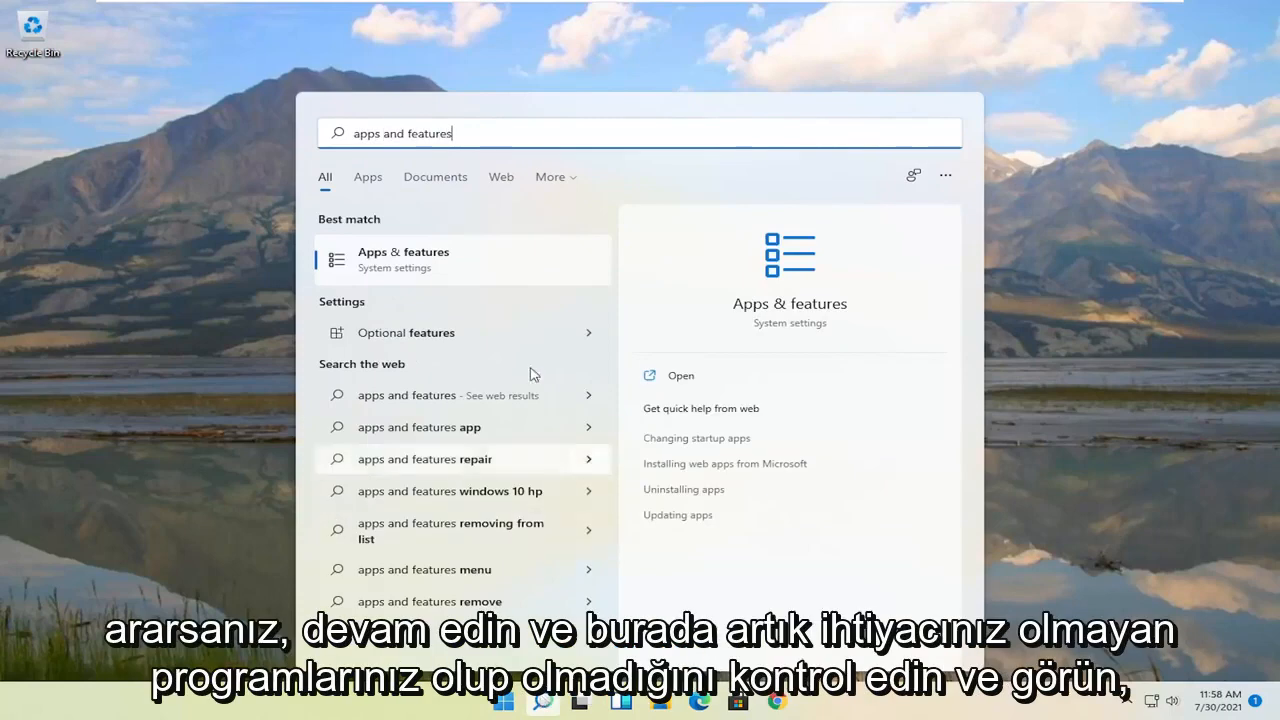
{"action": "left_click", "coordinate": [403, 258]}
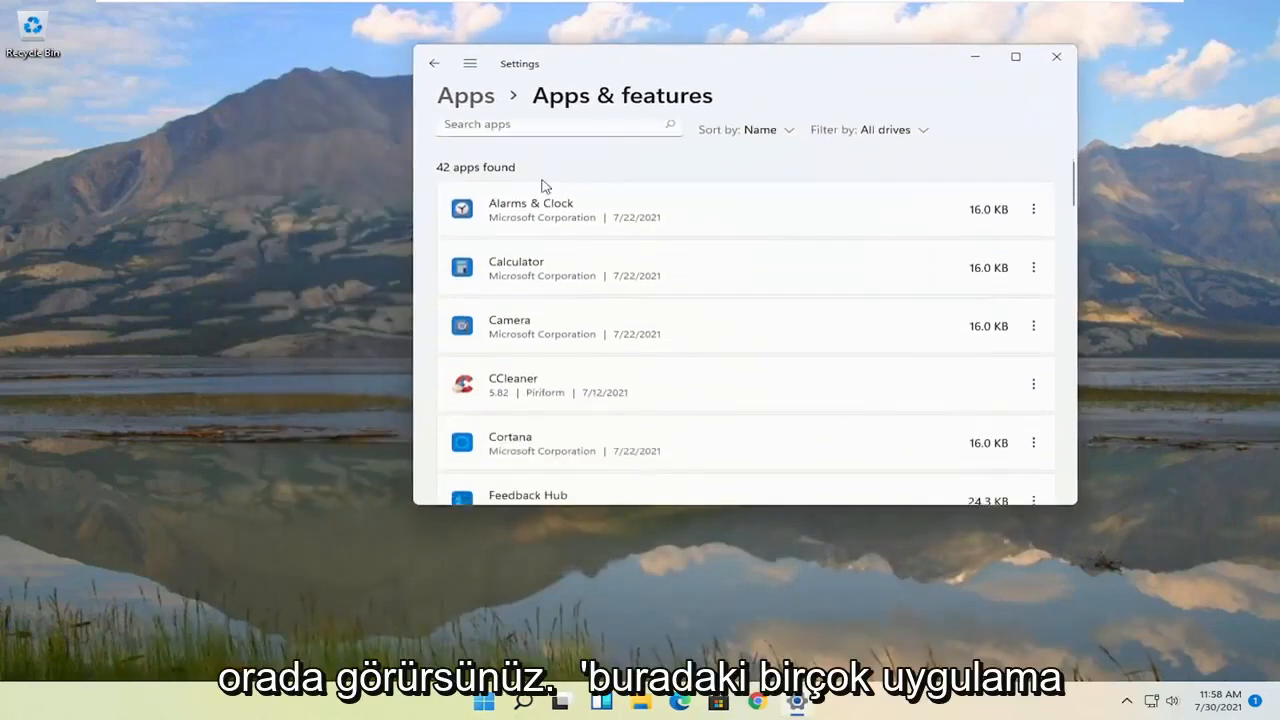
{"action": "mouse_move", "coordinate": [1020, 212]}
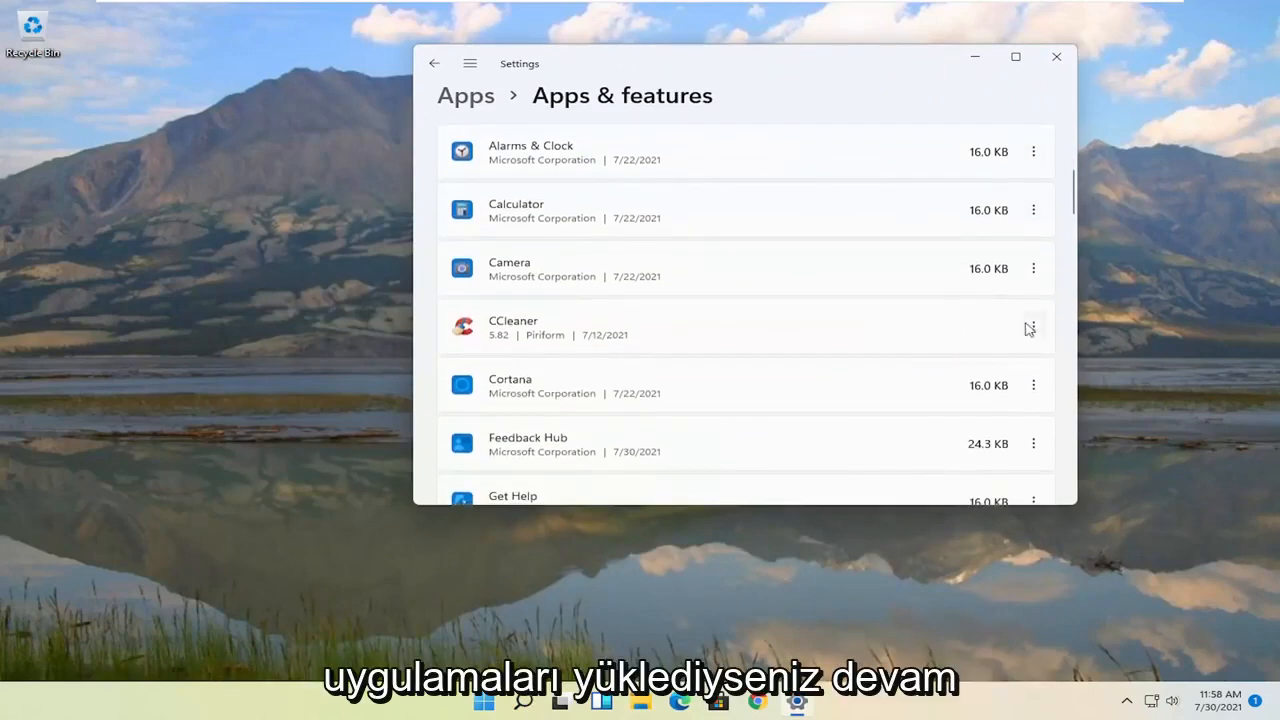
{"action": "left_click", "coordinate": [1033, 326]}
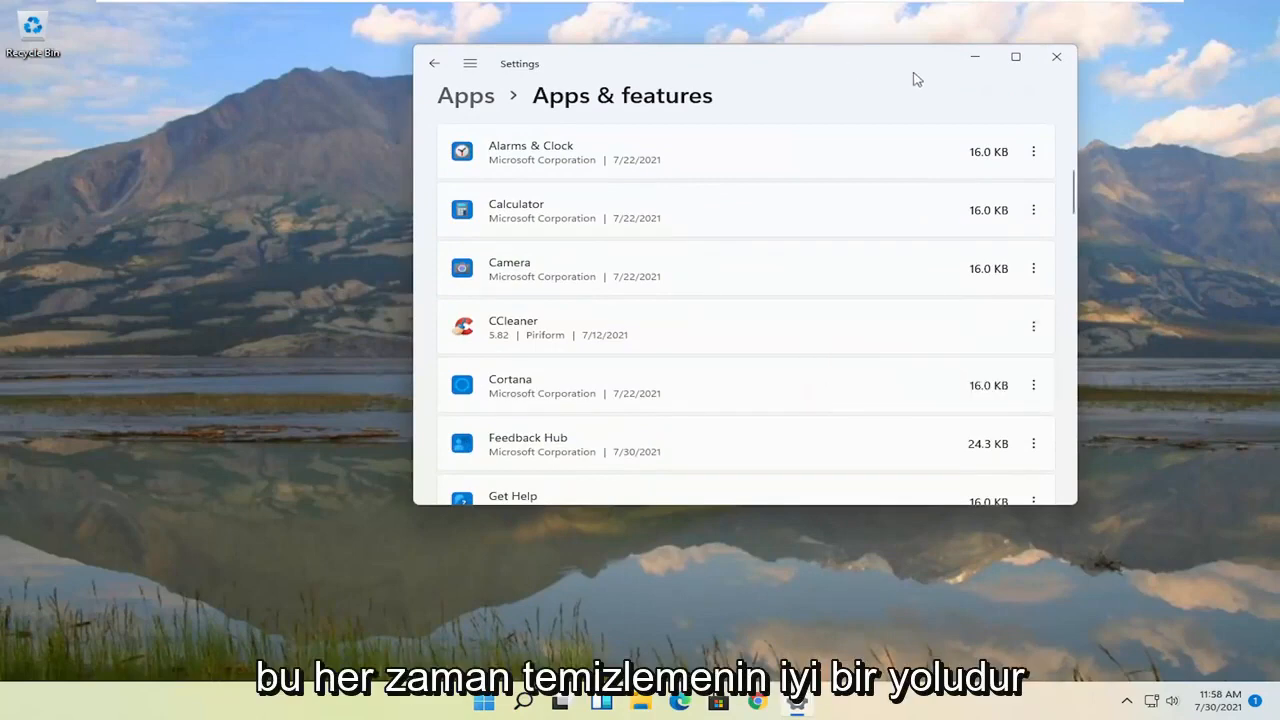
{"action": "left_click", "coordinate": [1056, 56]}
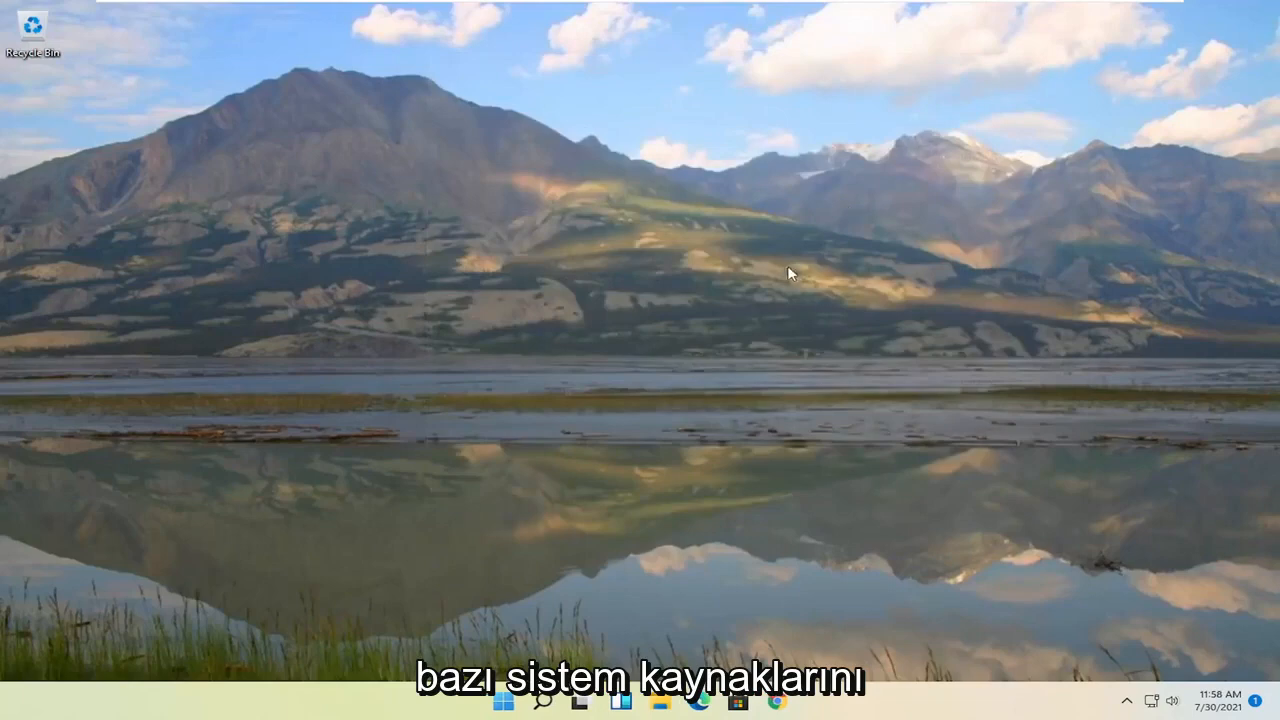
Run Disk Cleanup on C: with system files included and permanently delete the checked items
{"action": "left_click", "coordinate": [503, 700]}
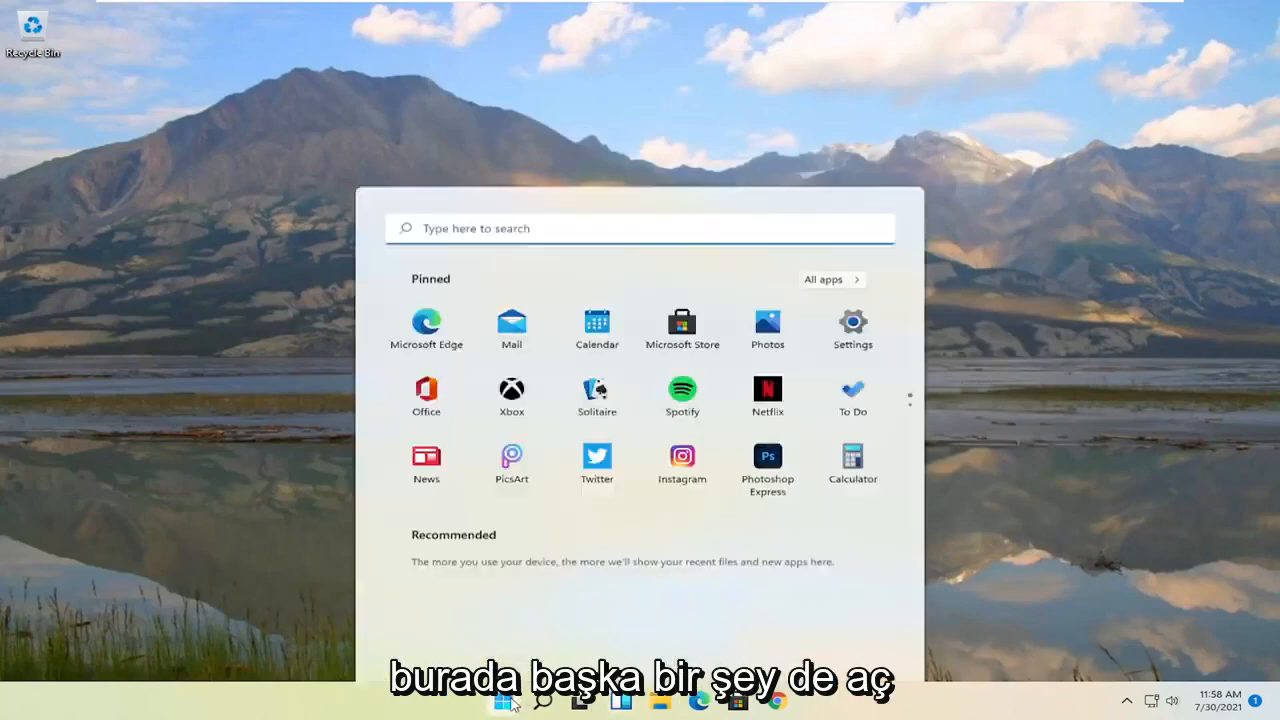
{"action": "type", "text": "disk cleanup"}
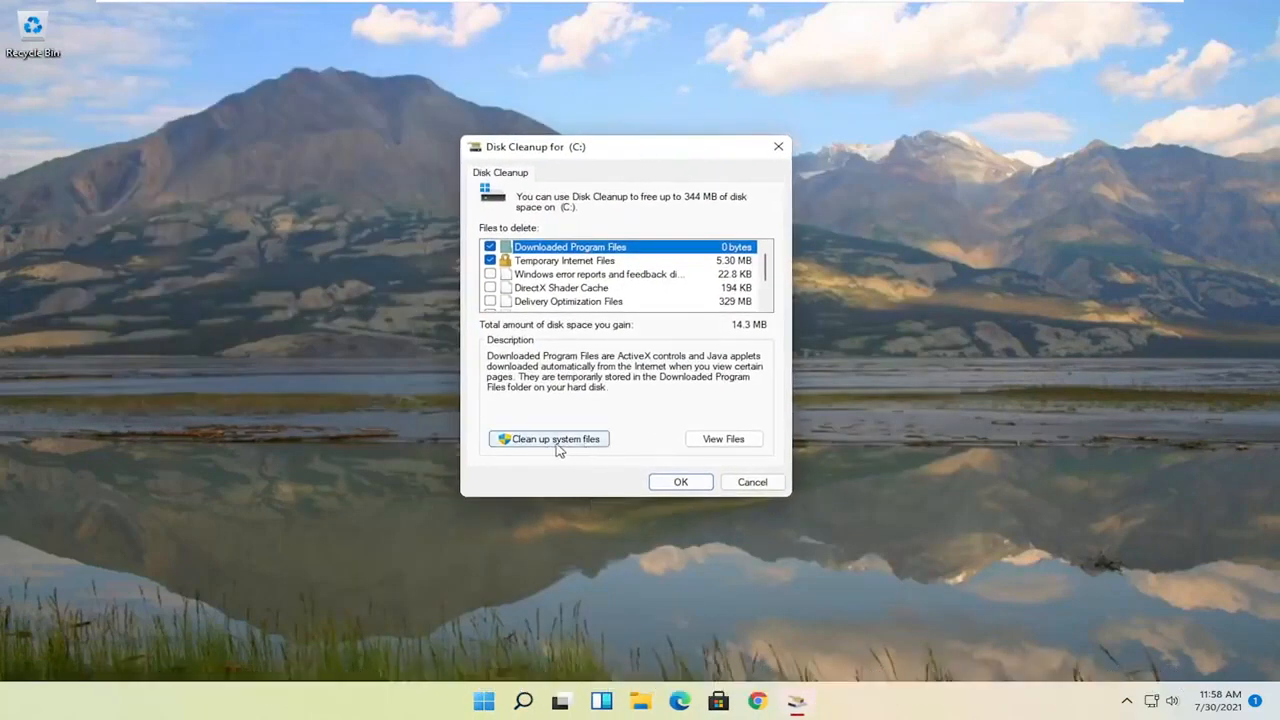
{"action": "left_click", "coordinate": [547, 439]}
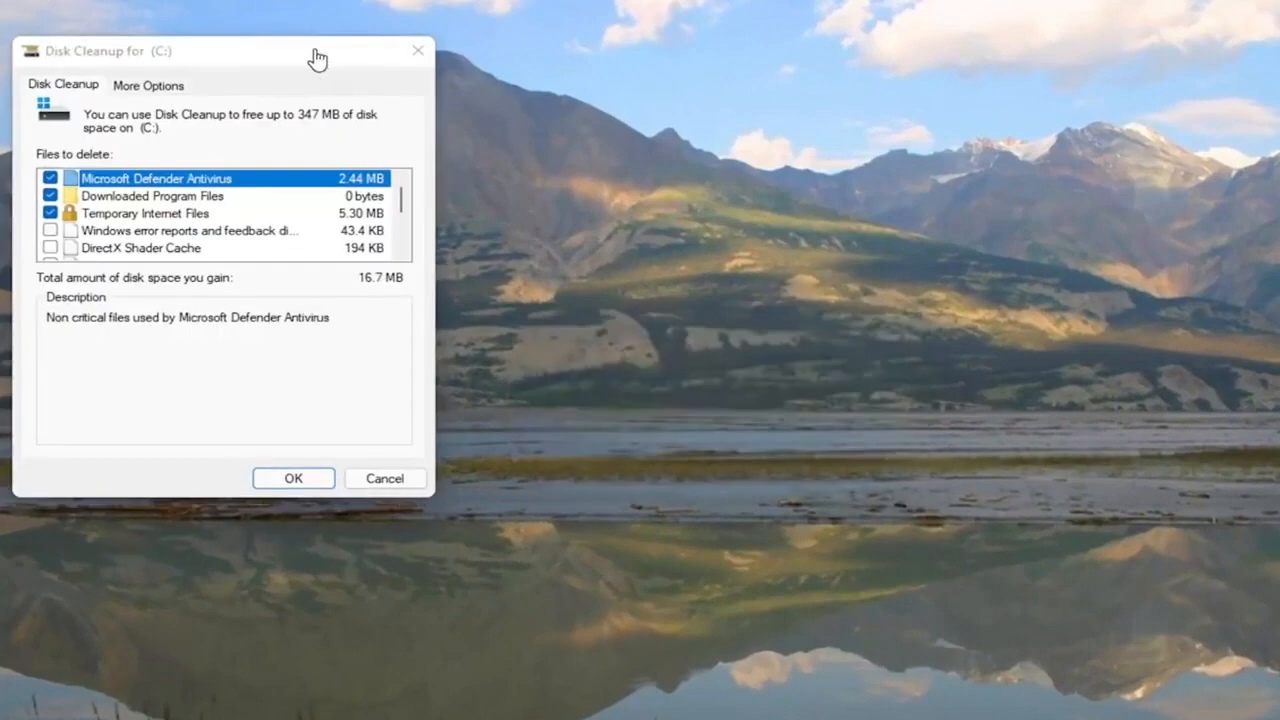
{"action": "left_click", "coordinate": [293, 478]}
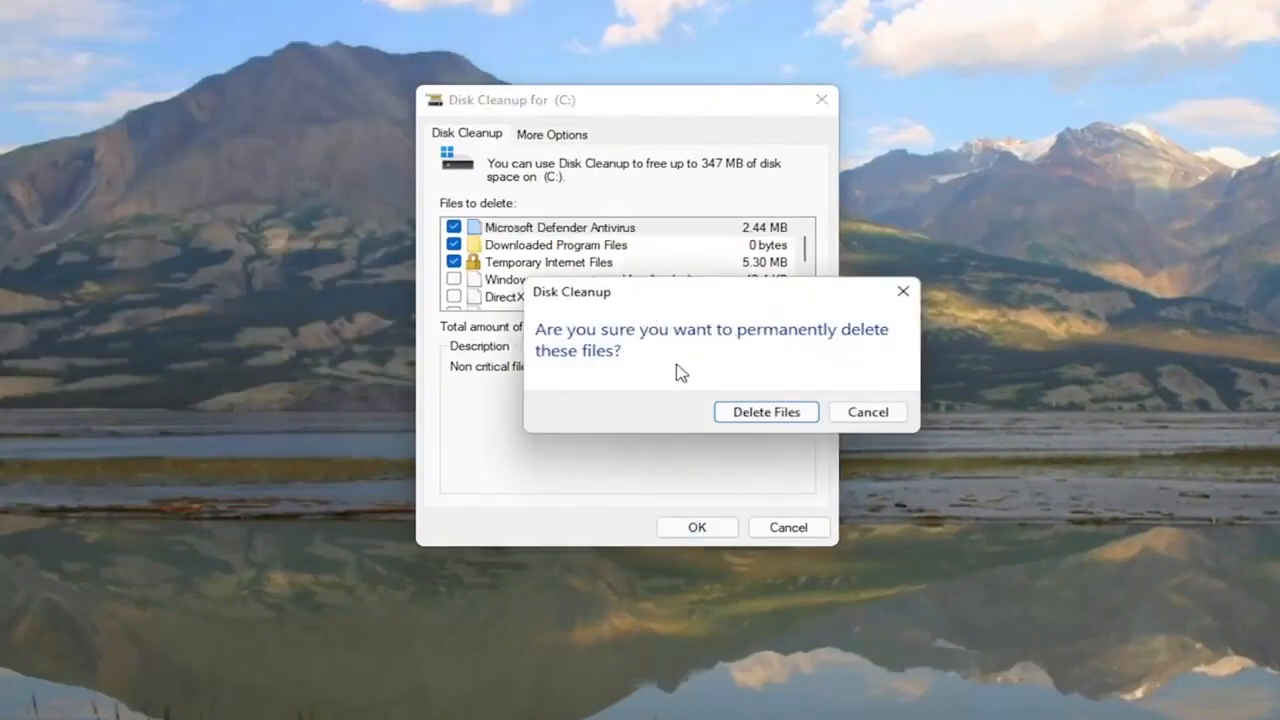
{"action": "left_click", "coordinate": [765, 411]}
{"action": "type", "text": "disk defra"}
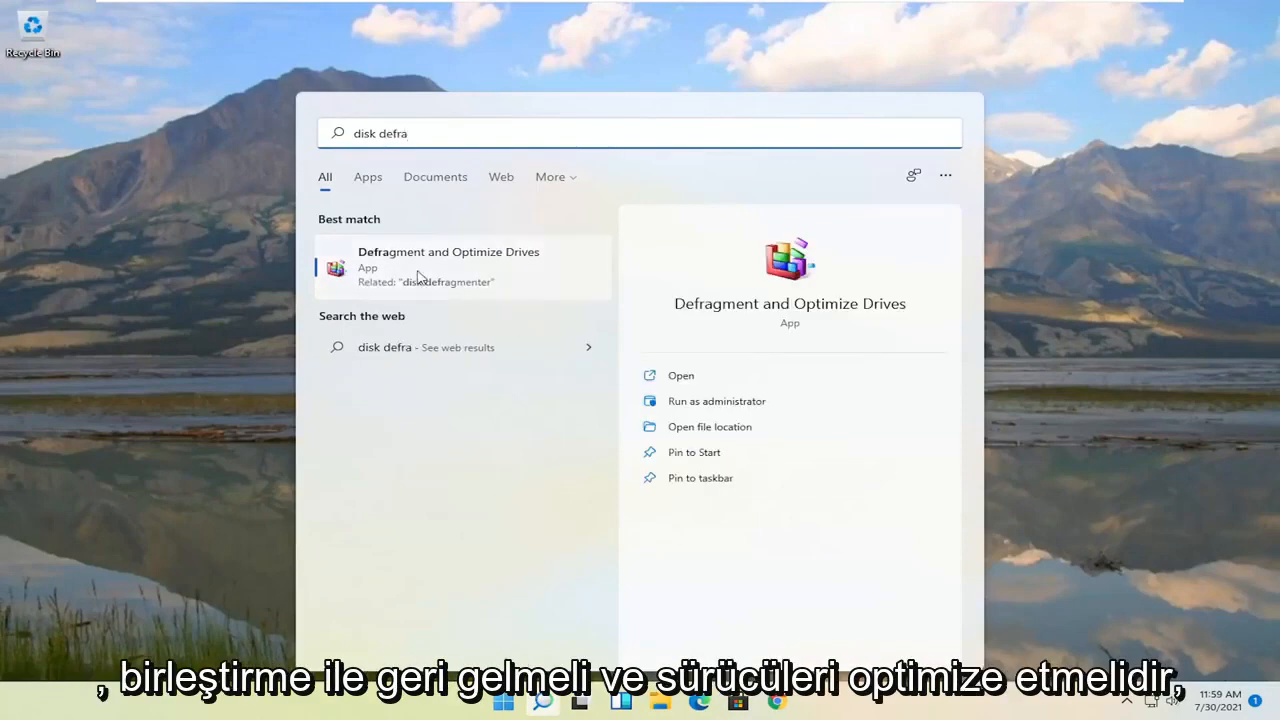
{"action": "mouse_move", "coordinate": [426, 268]}
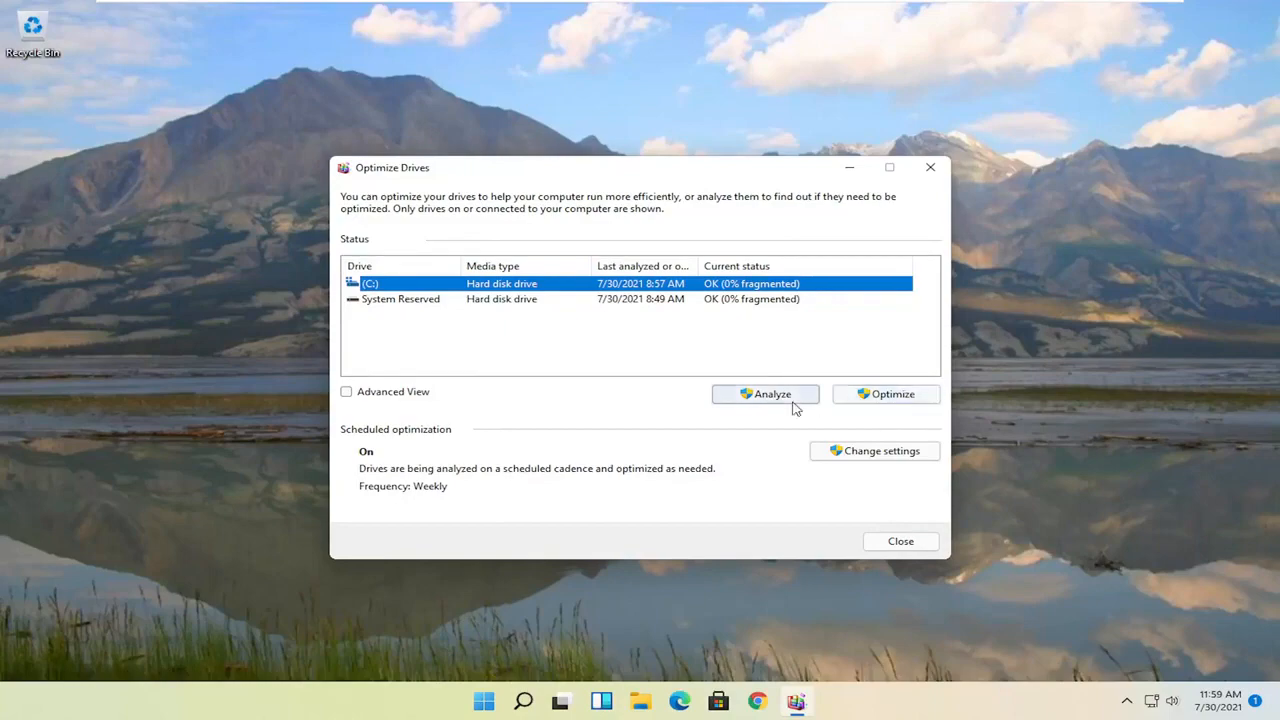
Analyze drive C: for fragmentation in Optimize Drives
{"action": "left_click", "coordinate": [885, 393]}
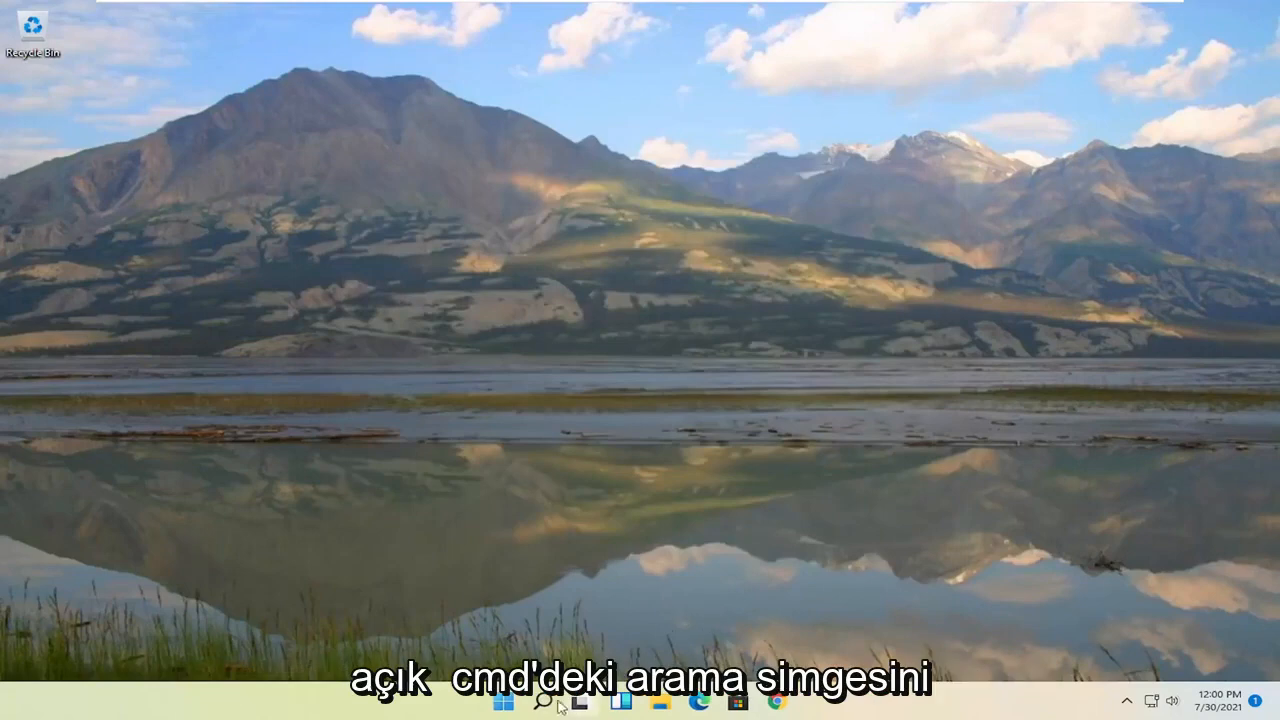
Search for cmd and open Command Prompt as administrator, approving UAC
{"action": "left_click", "coordinate": [543, 703]}
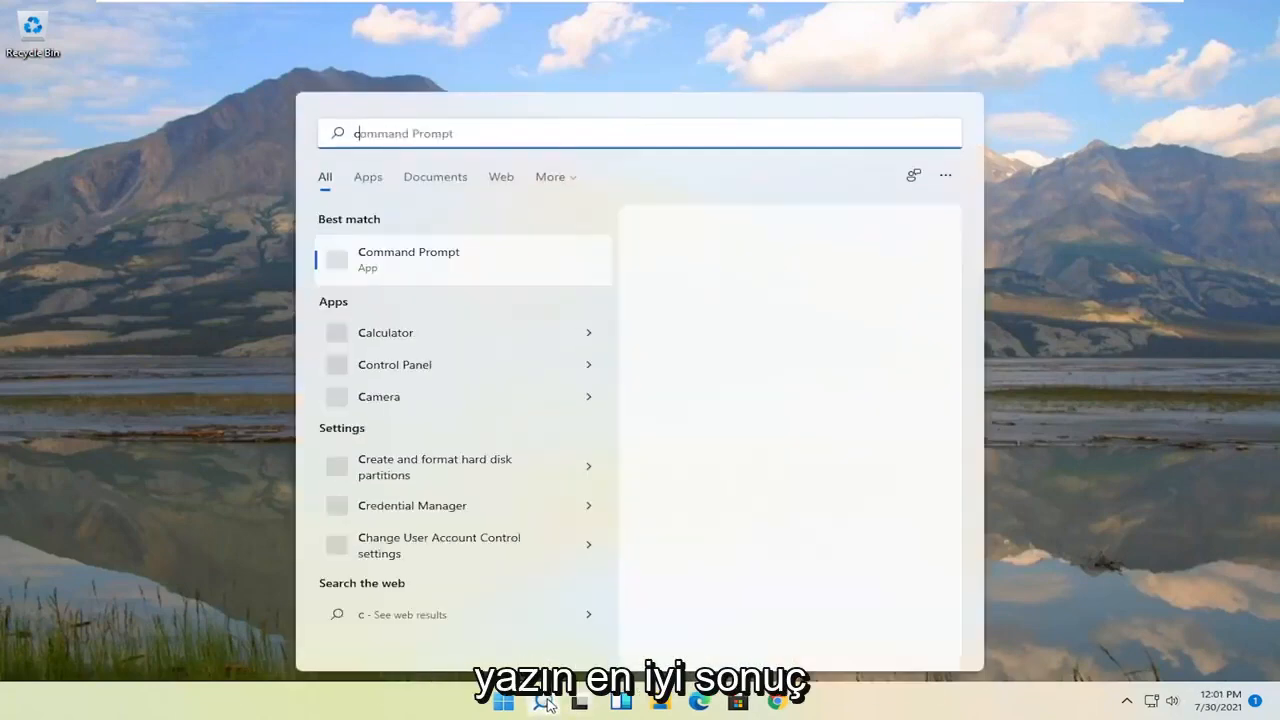
{"action": "type", "text": "md"}
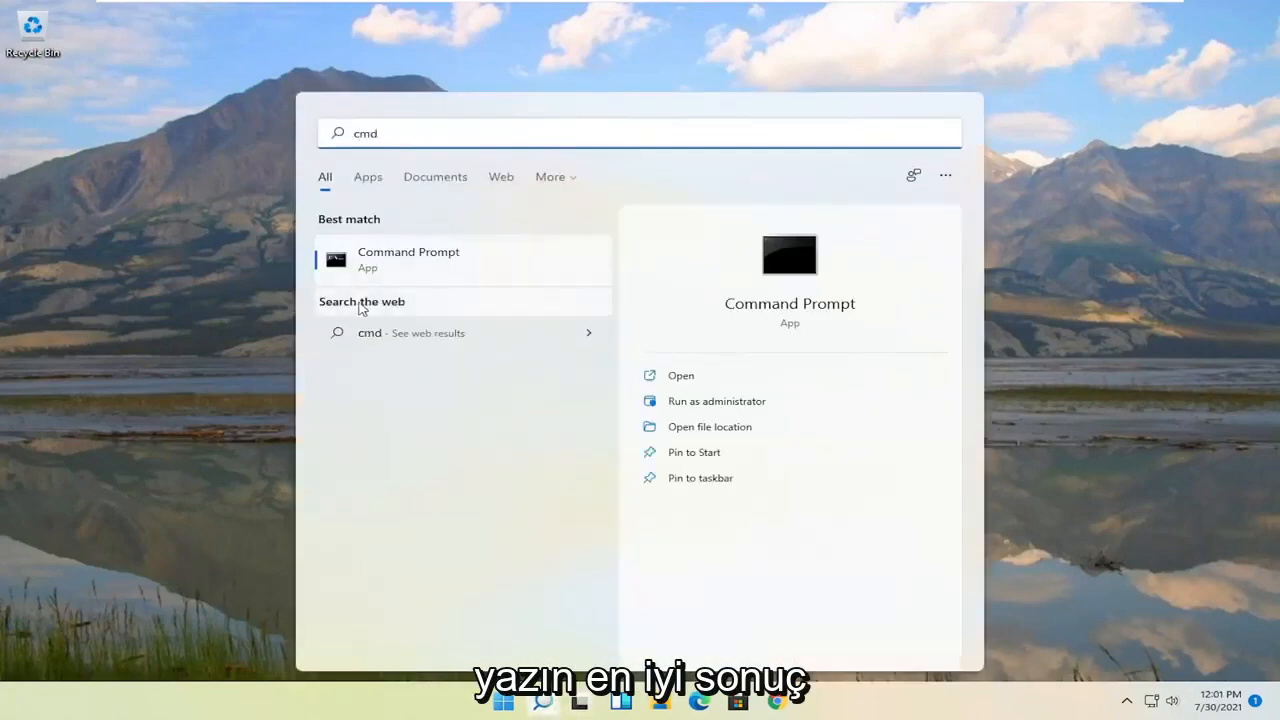
{"action": "mouse_move", "coordinate": [395, 270]}
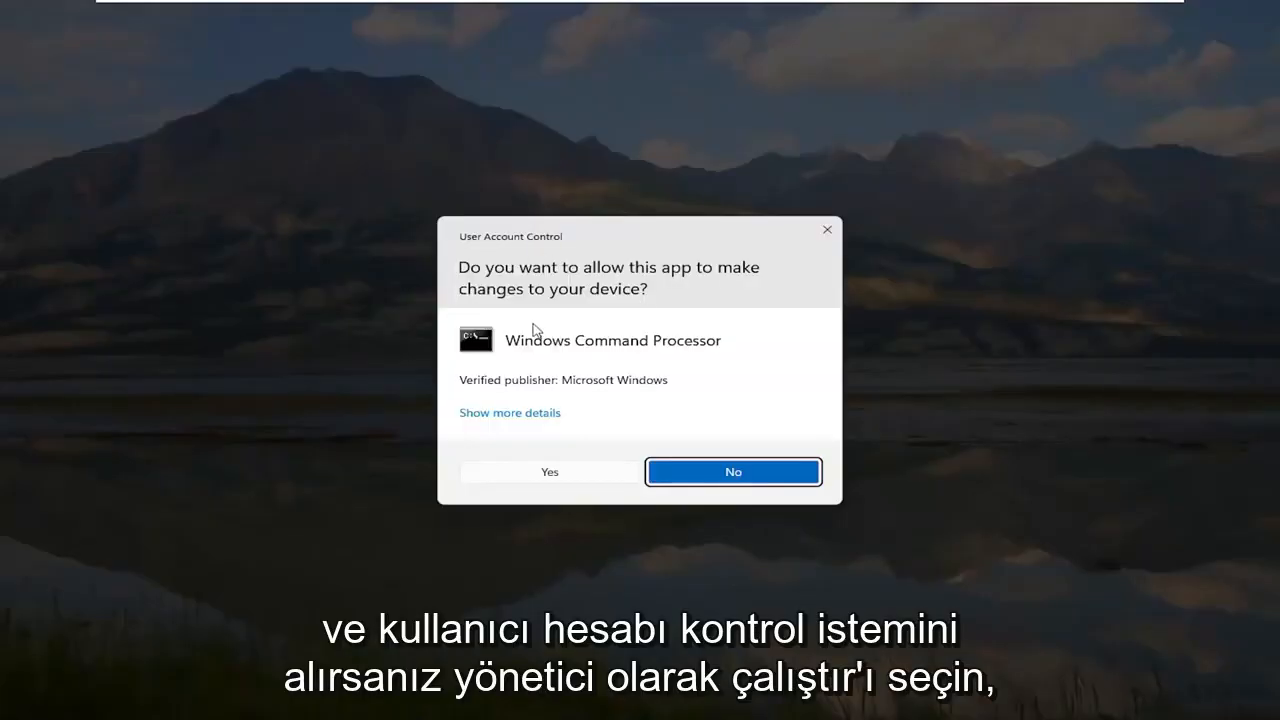
{"action": "left_click", "coordinate": [549, 471]}
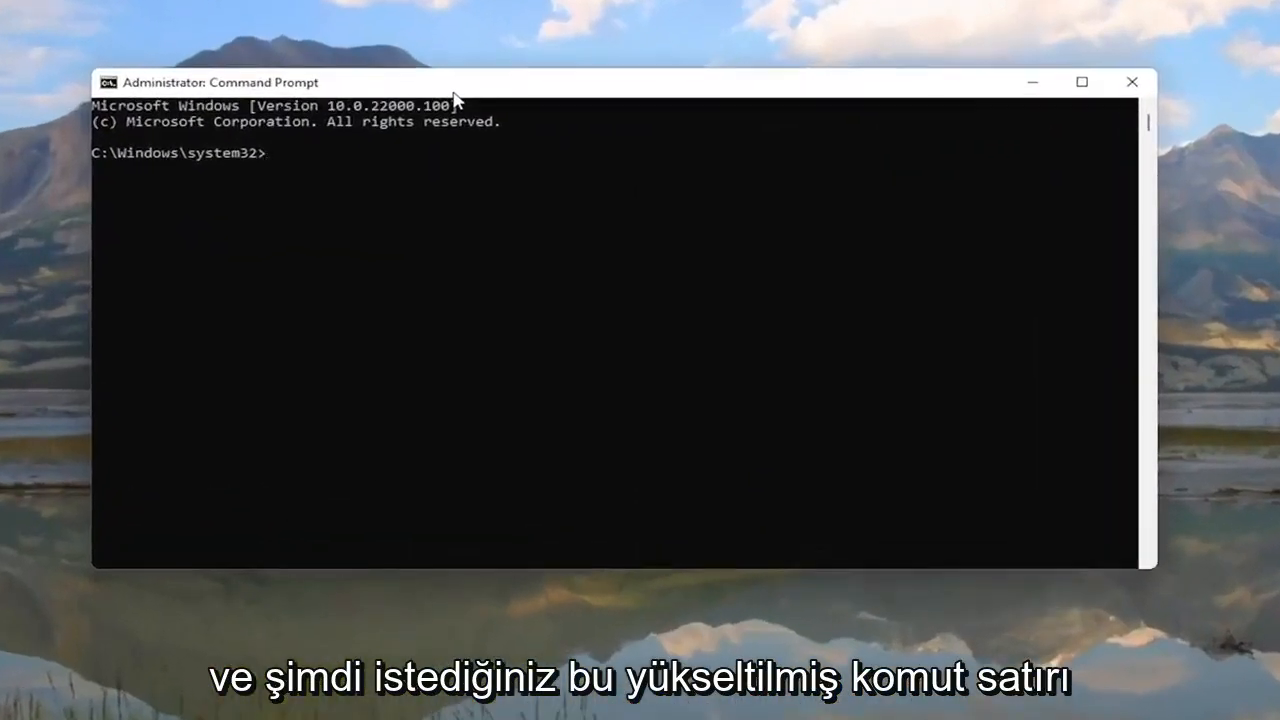
Run sfc /scannow in Command Prompt, then restart the computer
{"action": "type", "text": "sfc"}
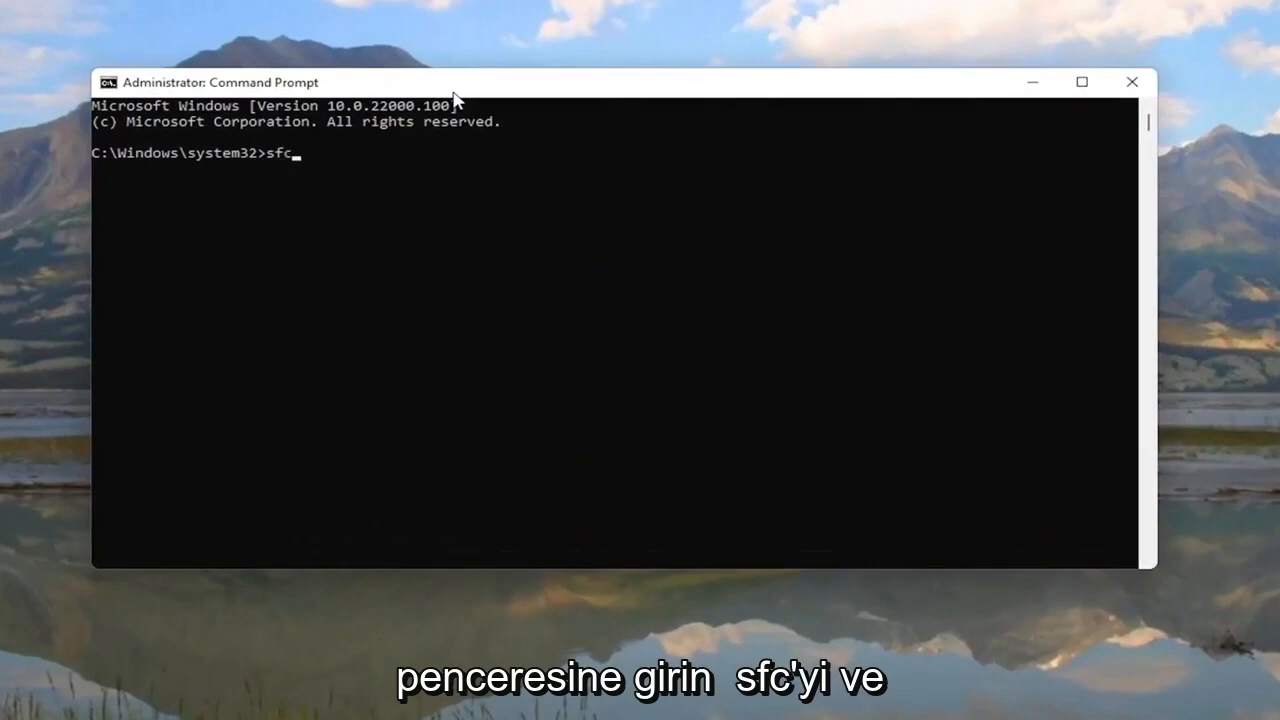
{"action": "type", "text": "/scan"}
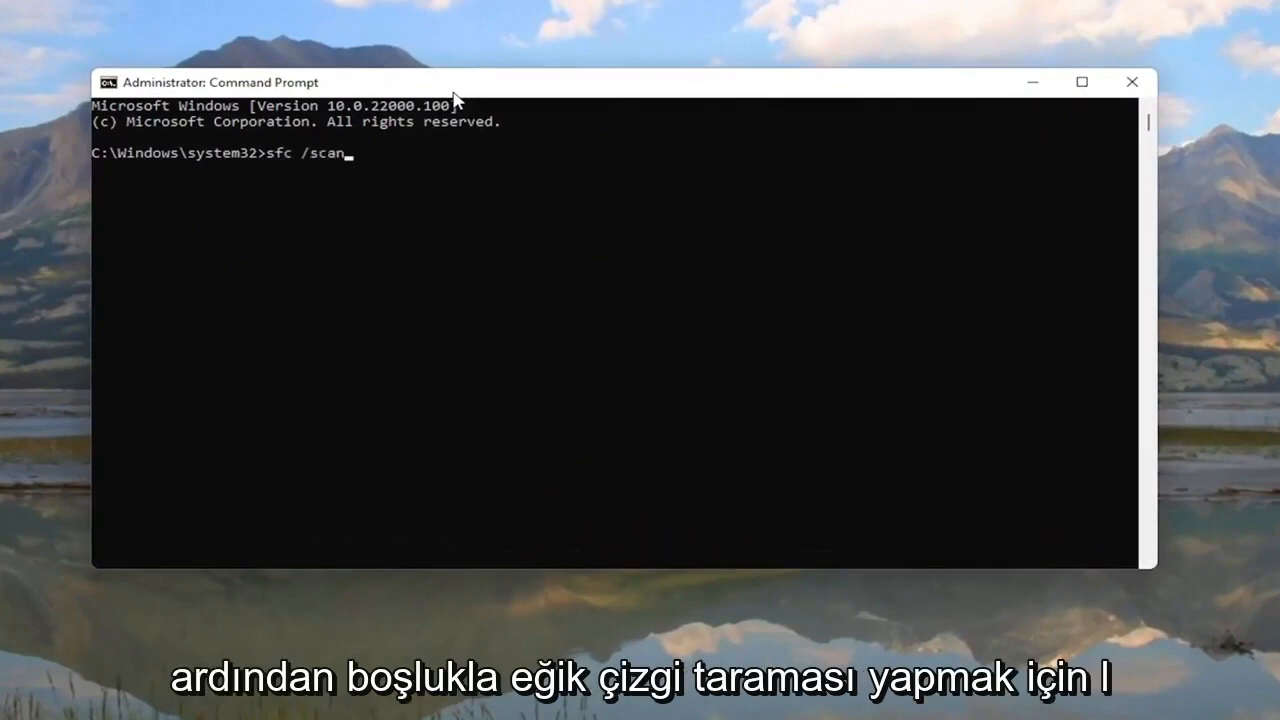
{"action": "type", "text": "now"}
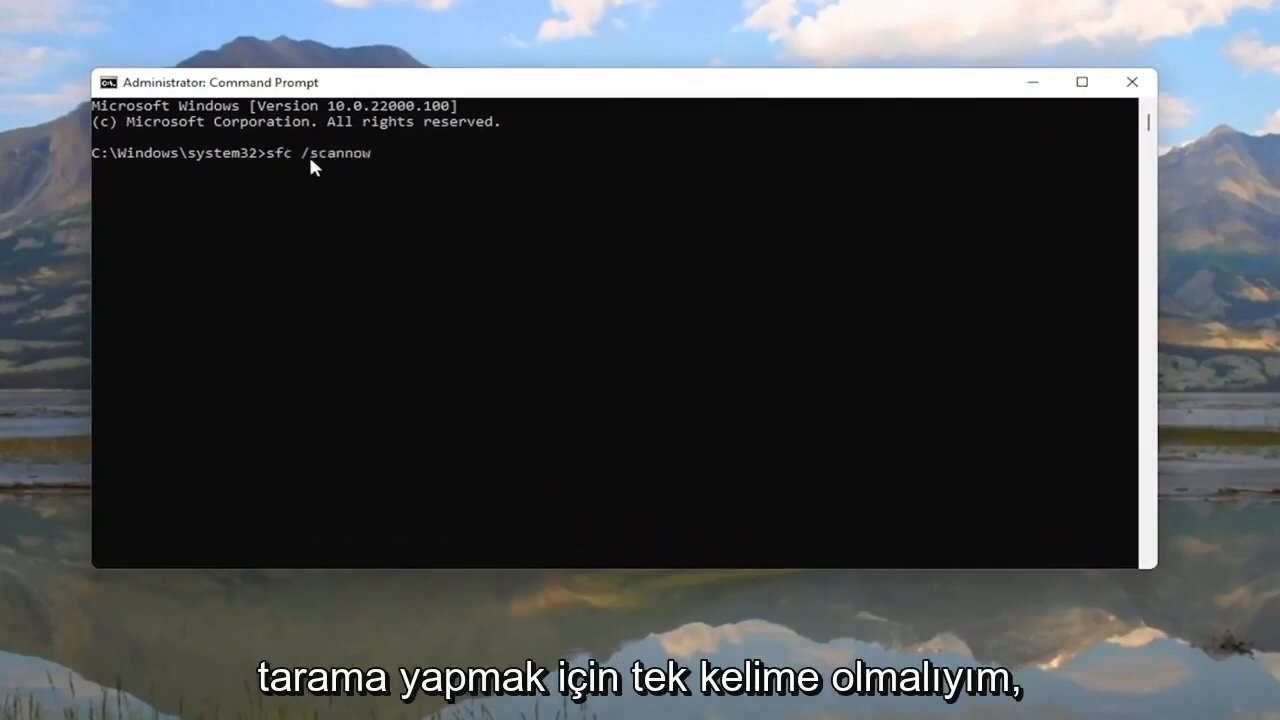
{"action": "mouse_move", "coordinate": [305, 225]}
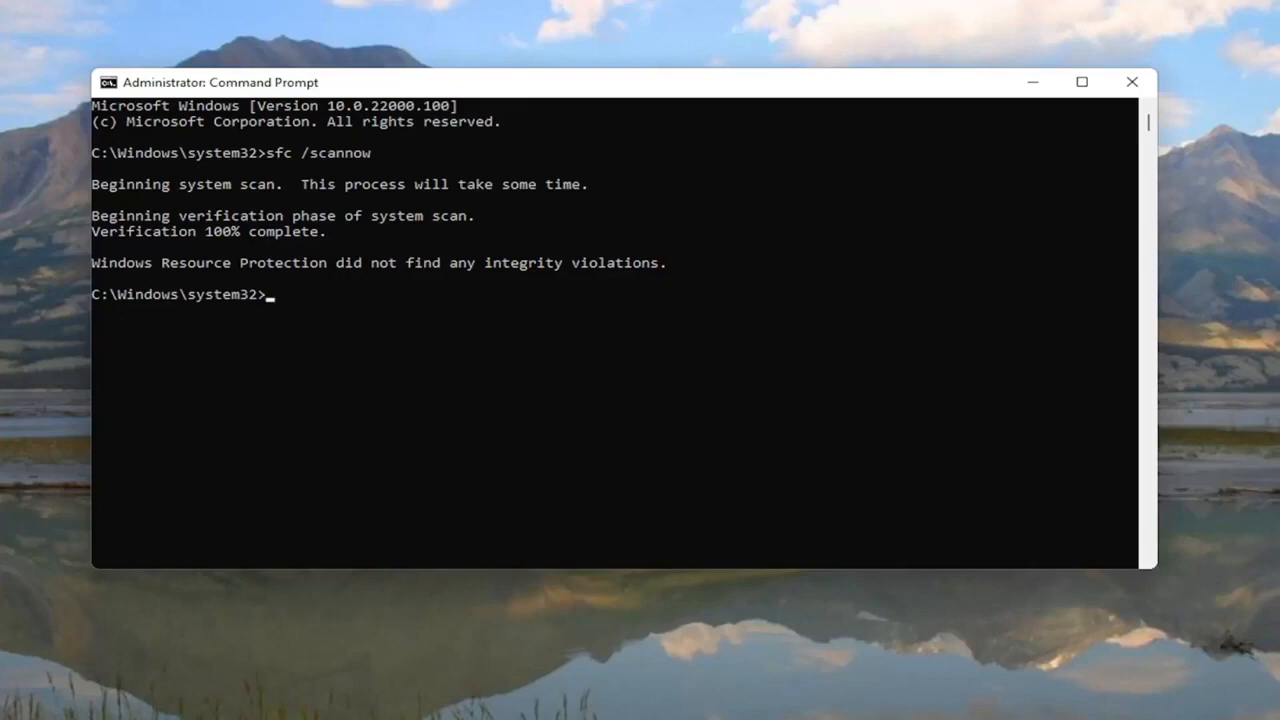
{"action": "left_click", "coordinate": [1131, 82]}
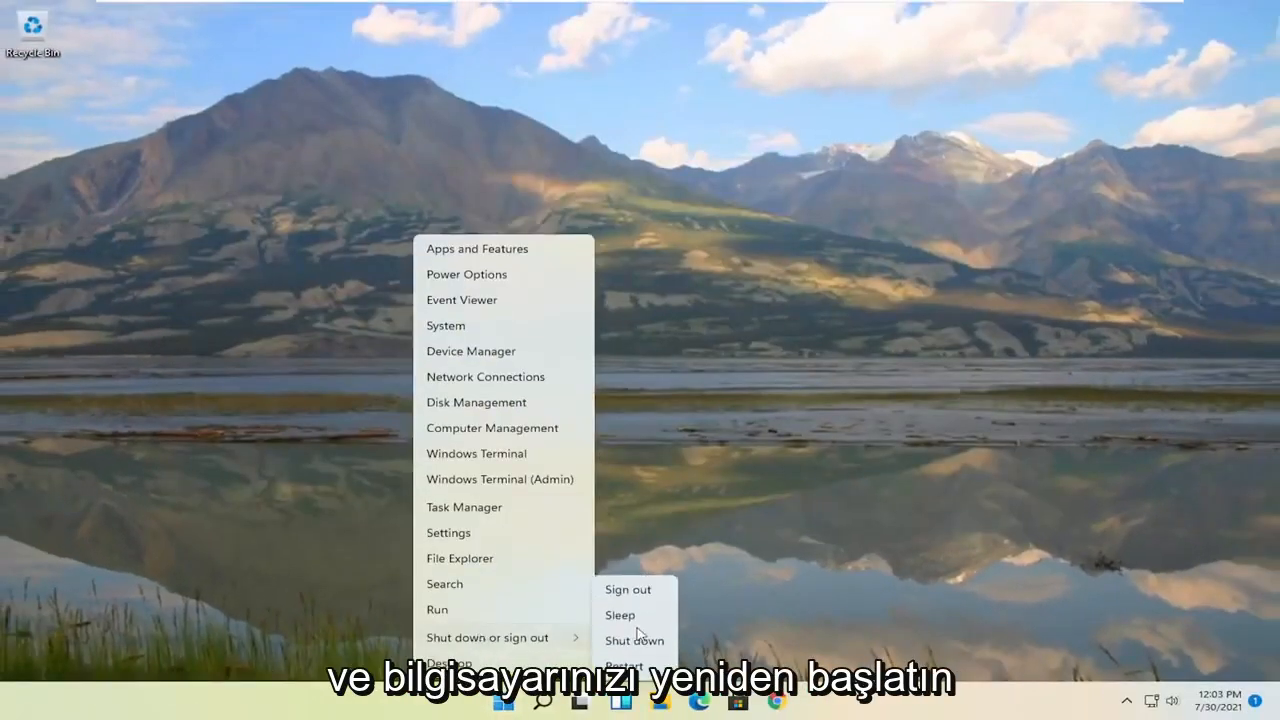
{"action": "left_click", "coordinate": [621, 666]}
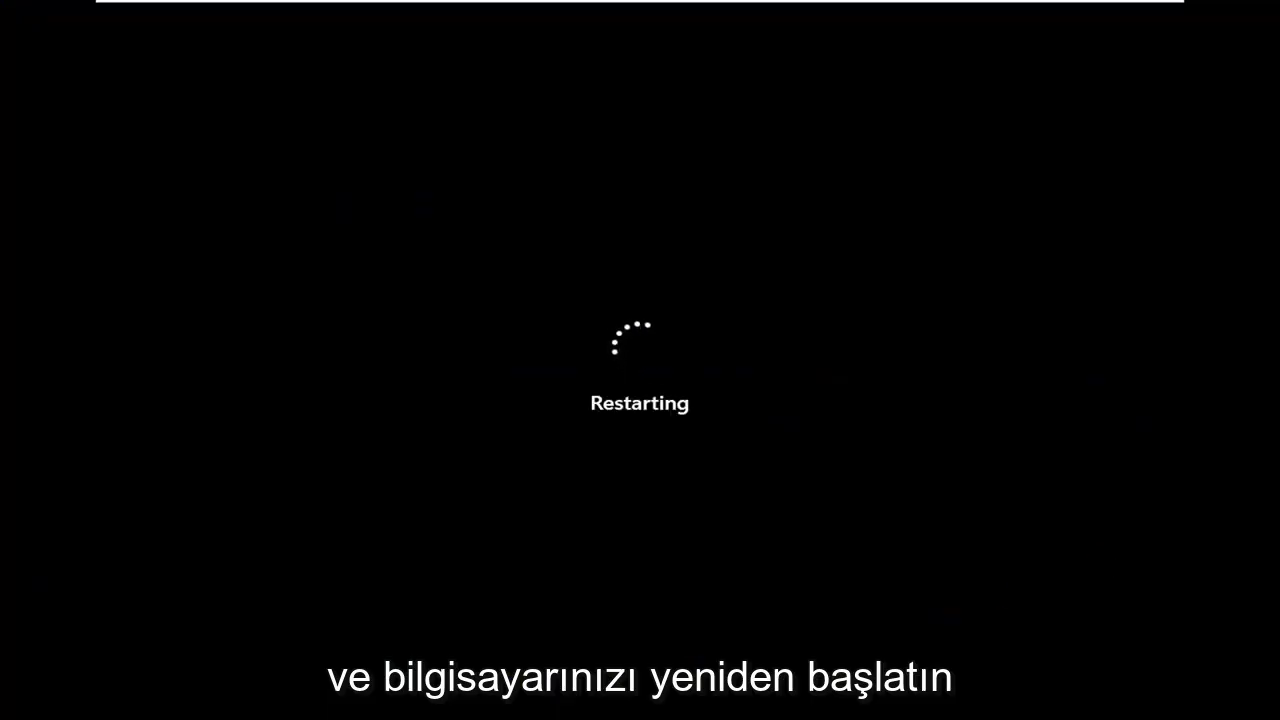